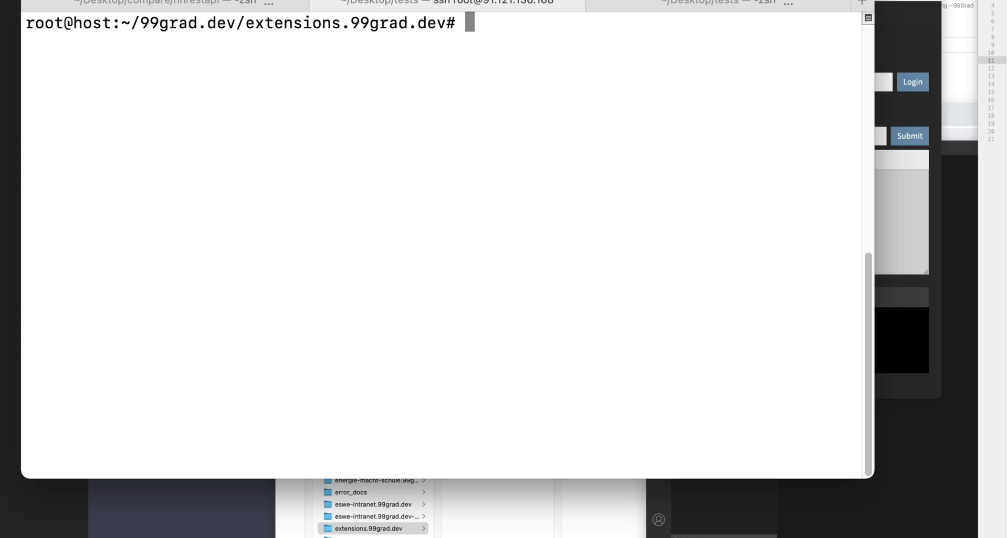
- Enter 'composer require nng/nnrestapi' in the SSH session to install the REST API package
type("com")
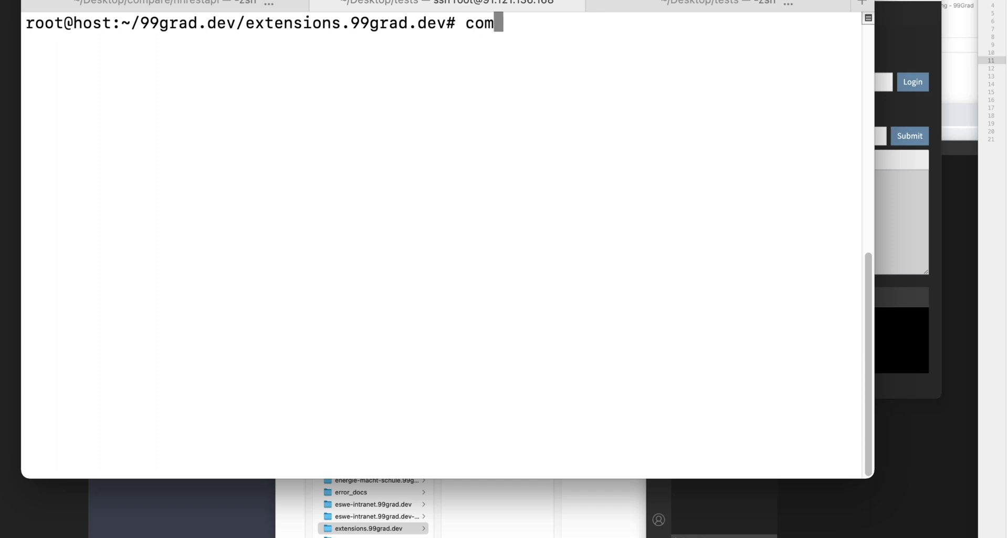
type("poser req")
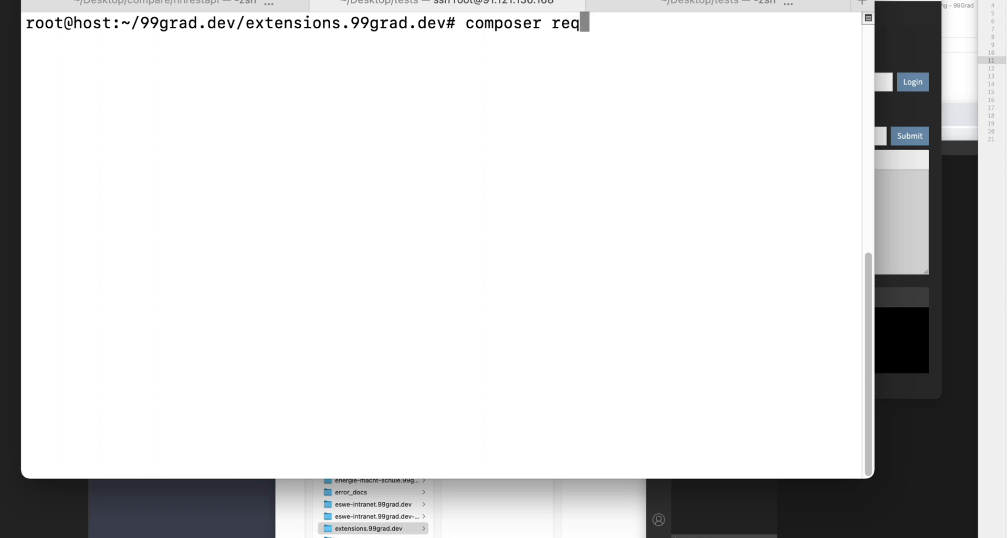
type("uire")
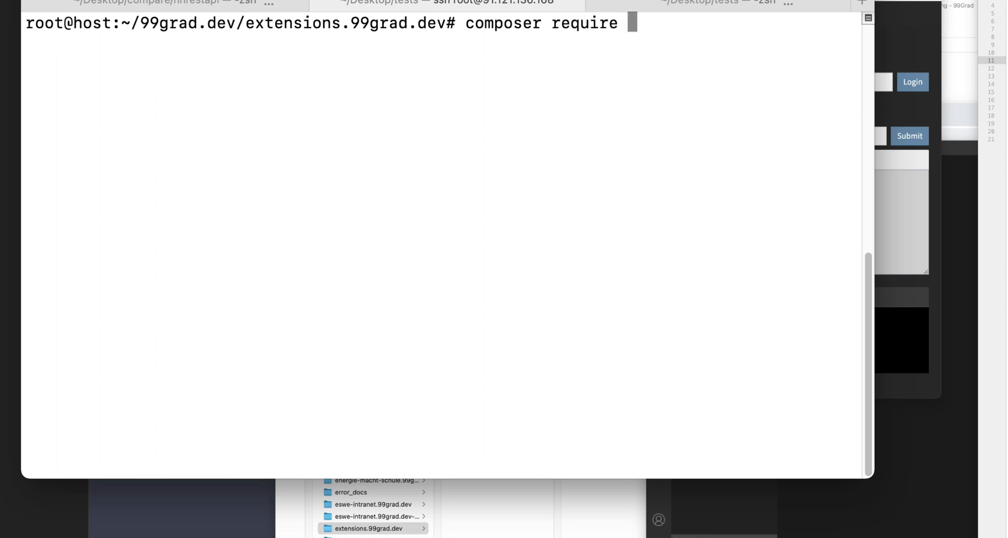
type("nng/")
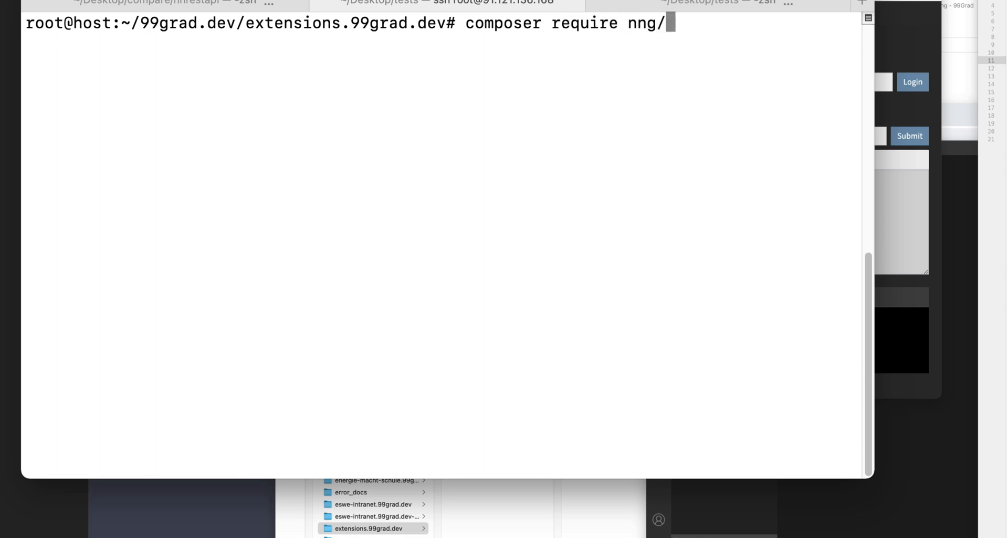
type("nnr")
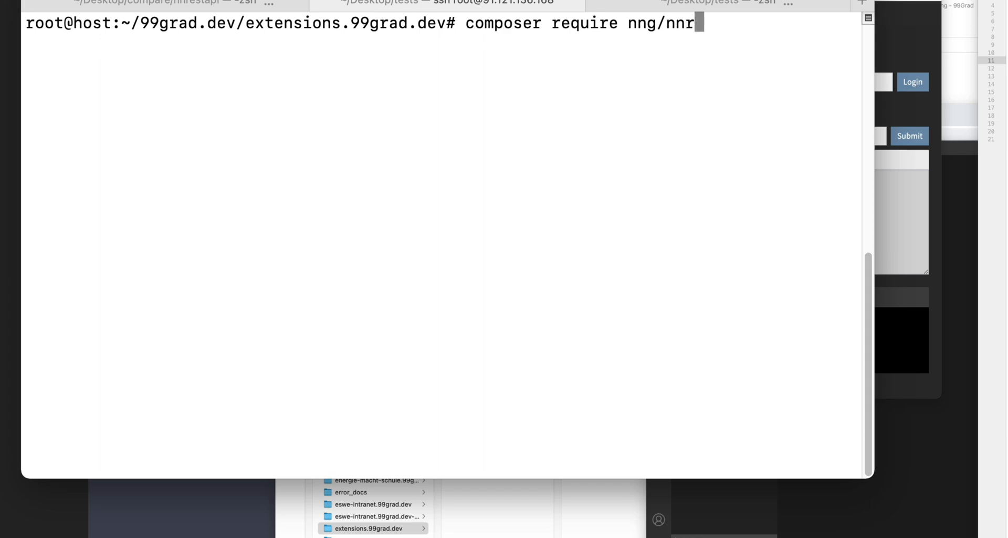
type("esta")
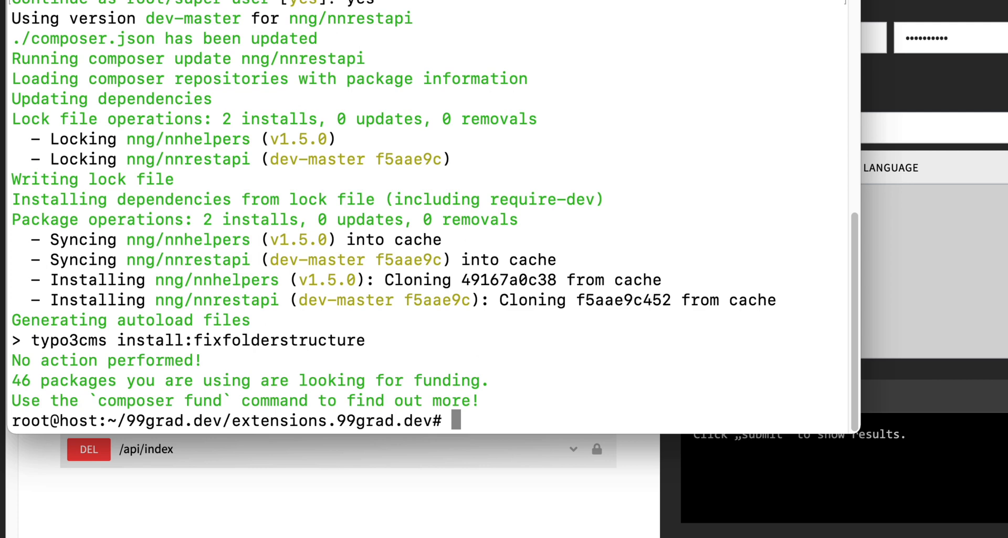
mouse_move(392, 511)
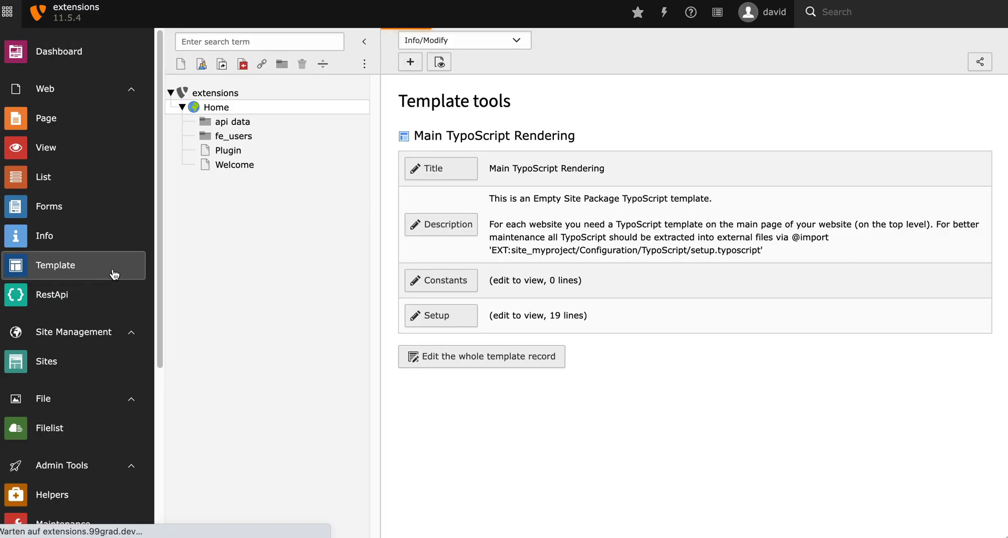
mouse_move(238, 253)
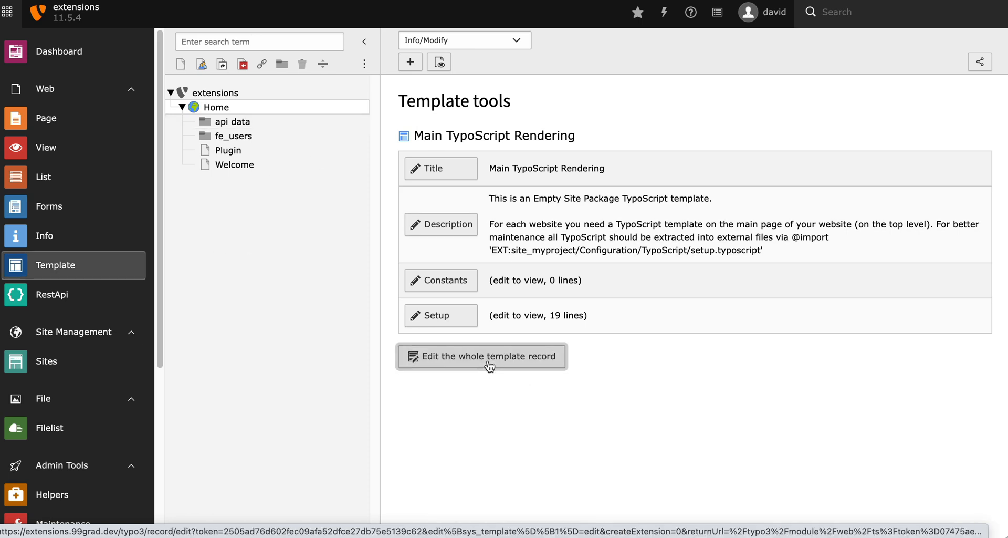
- Add the RestApi Configuration (nnrestapi) include to the template record, then save and close it
left_click(482, 356)
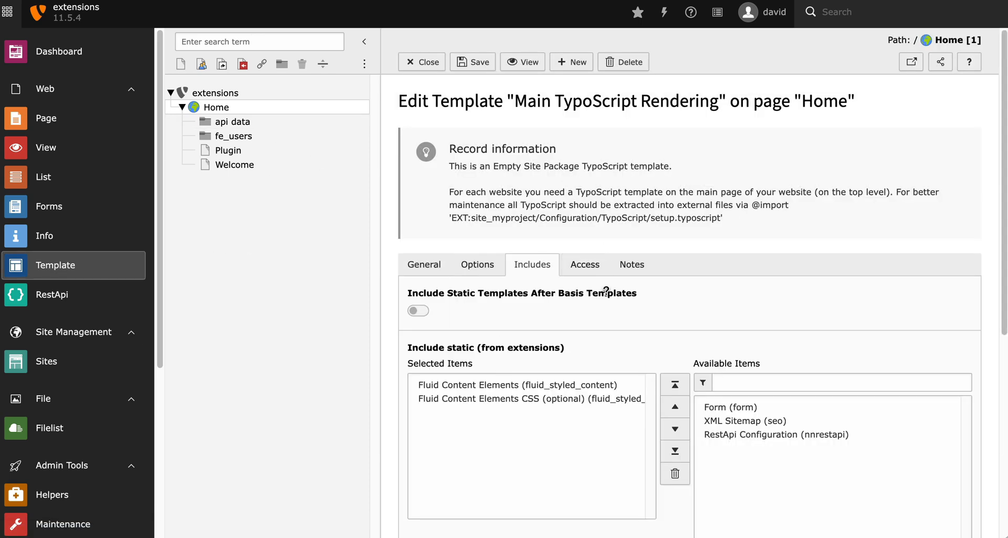
scroll("down", 3)
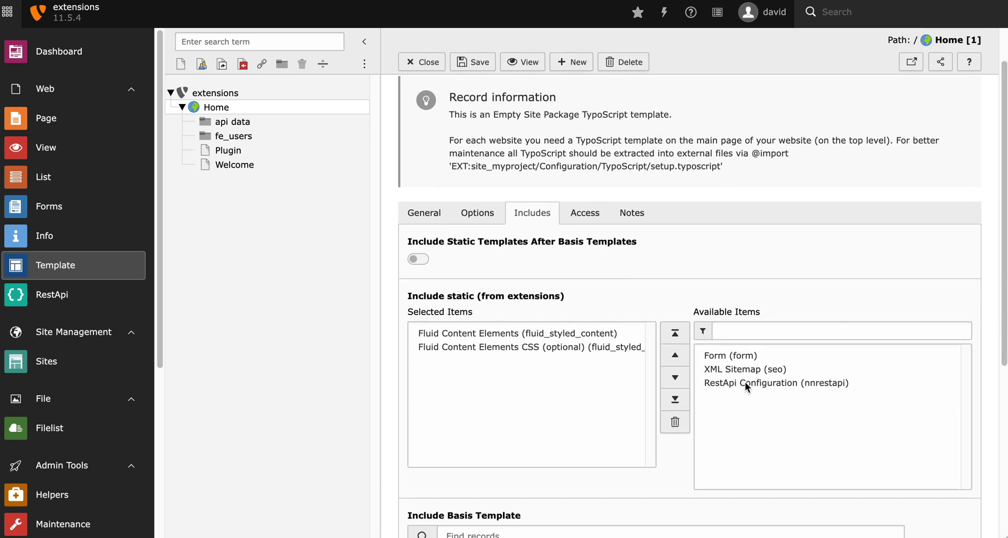
double_click(777, 382)
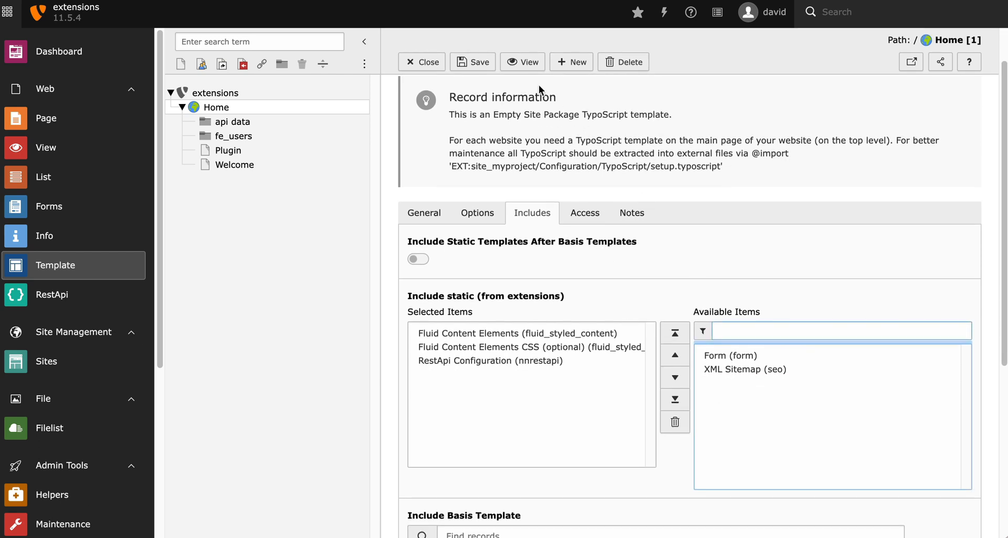
left_click(473, 62)
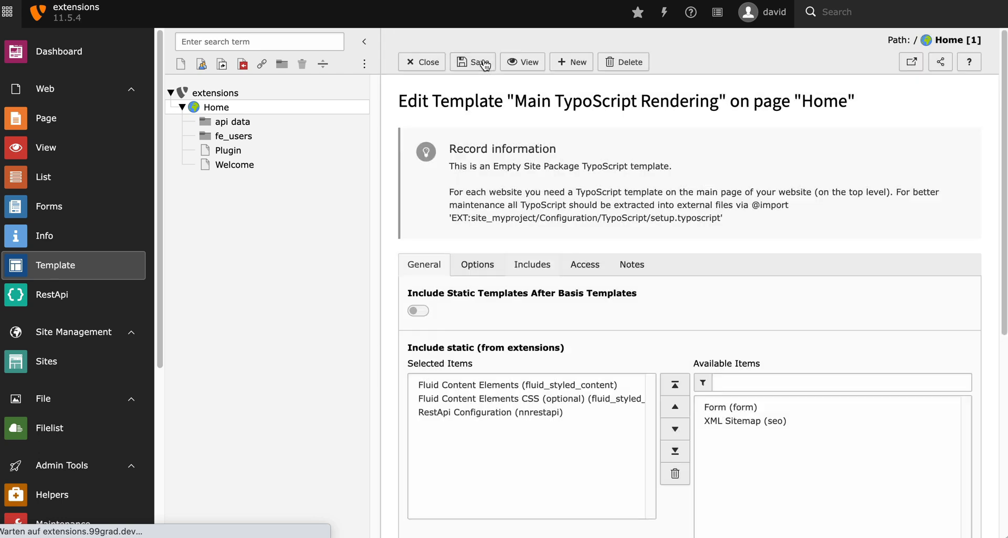
left_click(422, 62)
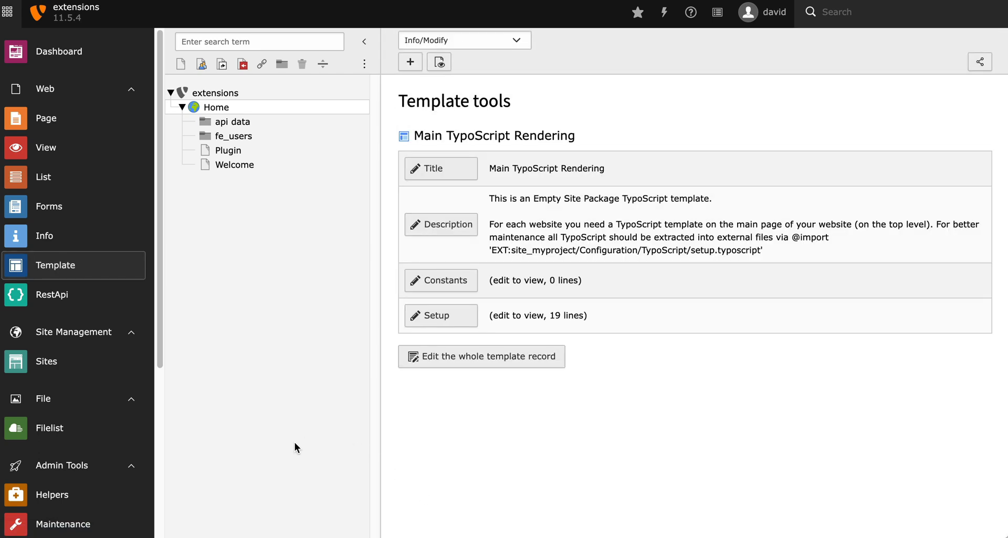
mouse_move(79, 301)
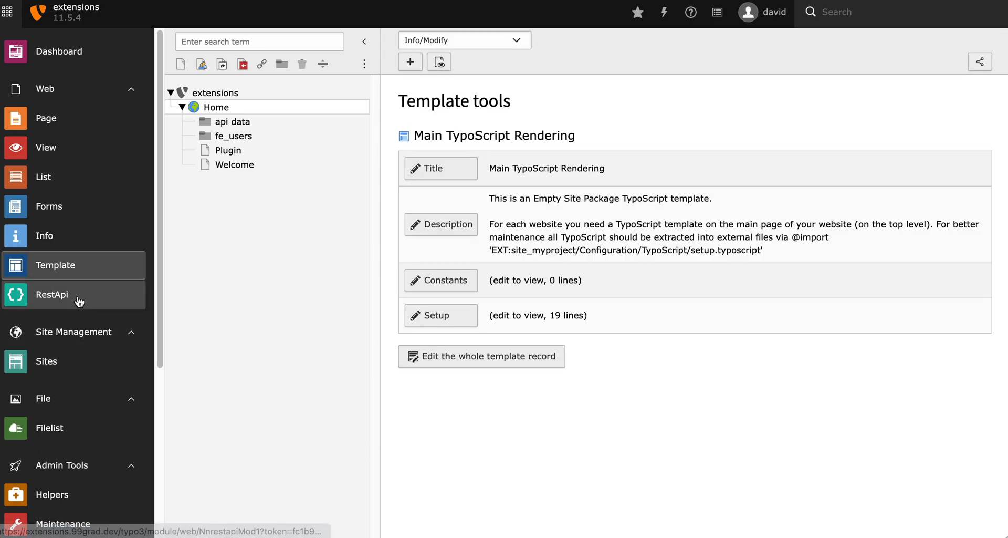
- Open the RestApi module, showing the missing RouteEnhancer YAML configuration notice
left_click(52, 295)
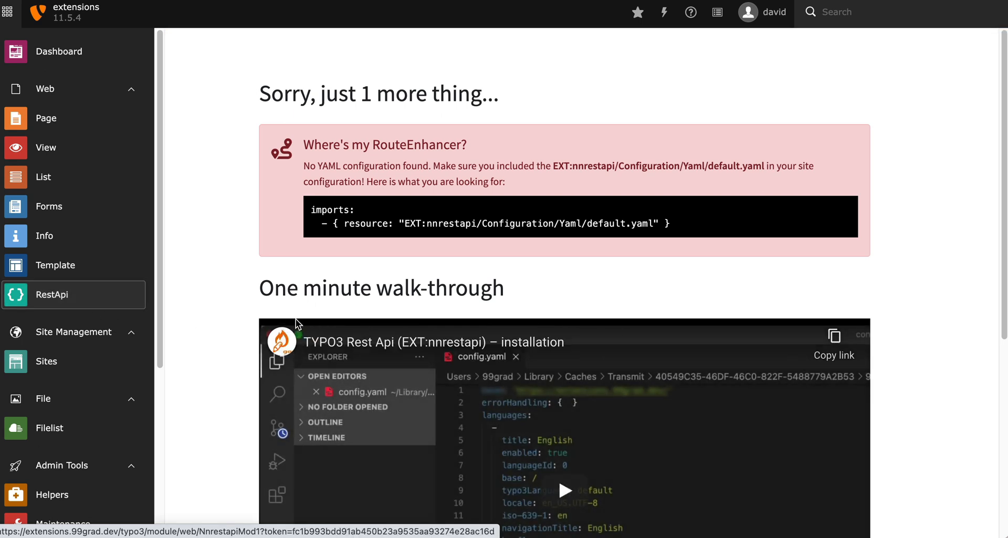
mouse_move(685, 226)
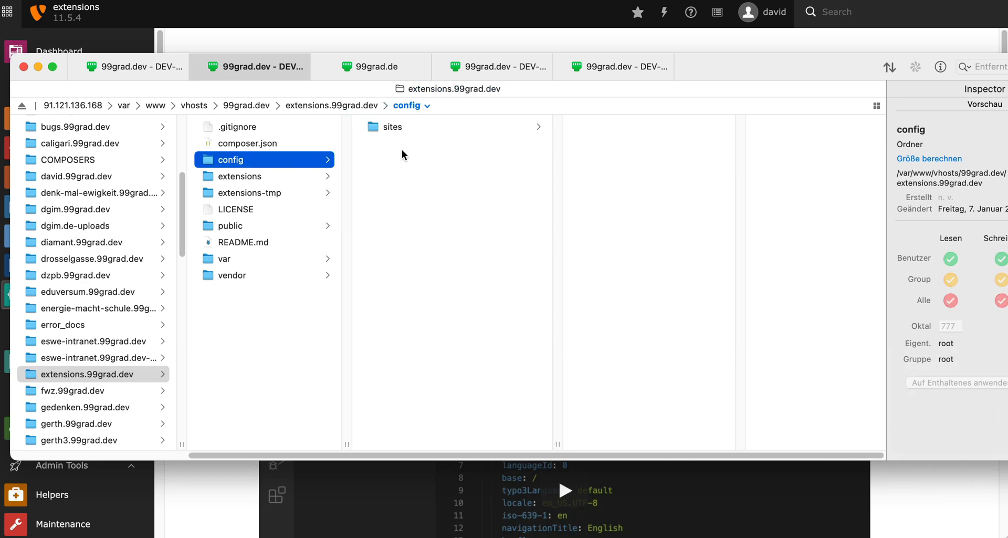
- Browse into config/sites/main to reach the site's config.yaml
left_click(393, 127)
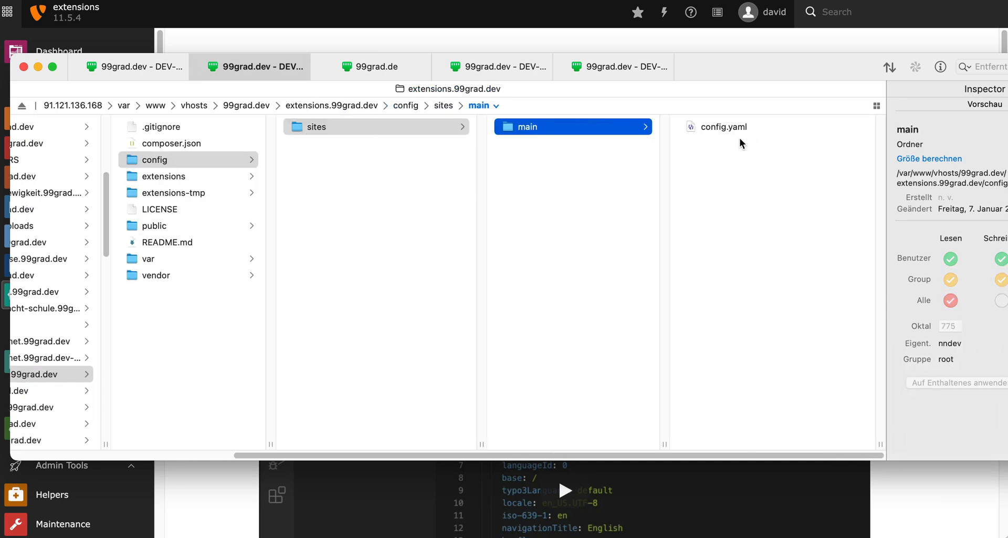
left_click(722, 127)
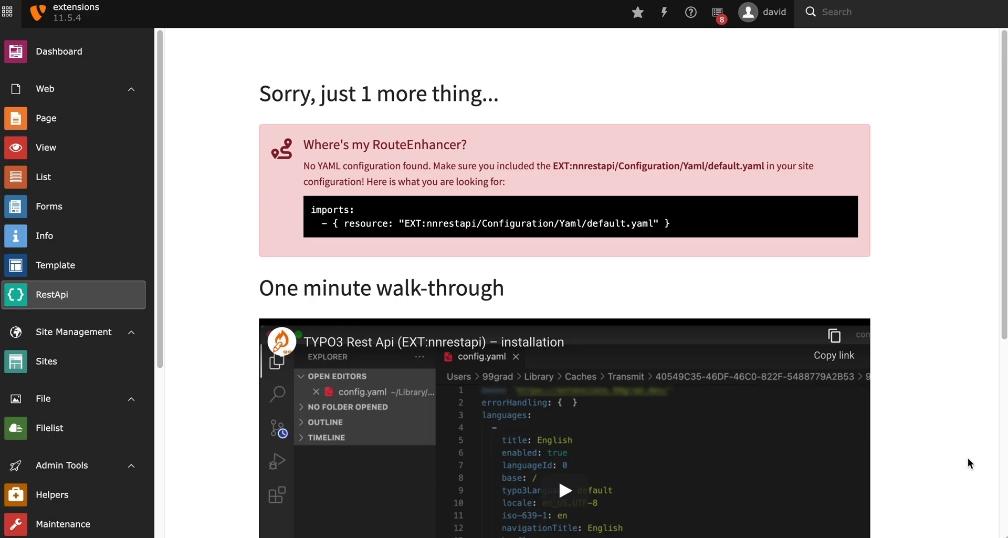
- Refocus the backend and reopen RestApi to show the endpoint list and request tester
left_click(663, 13)
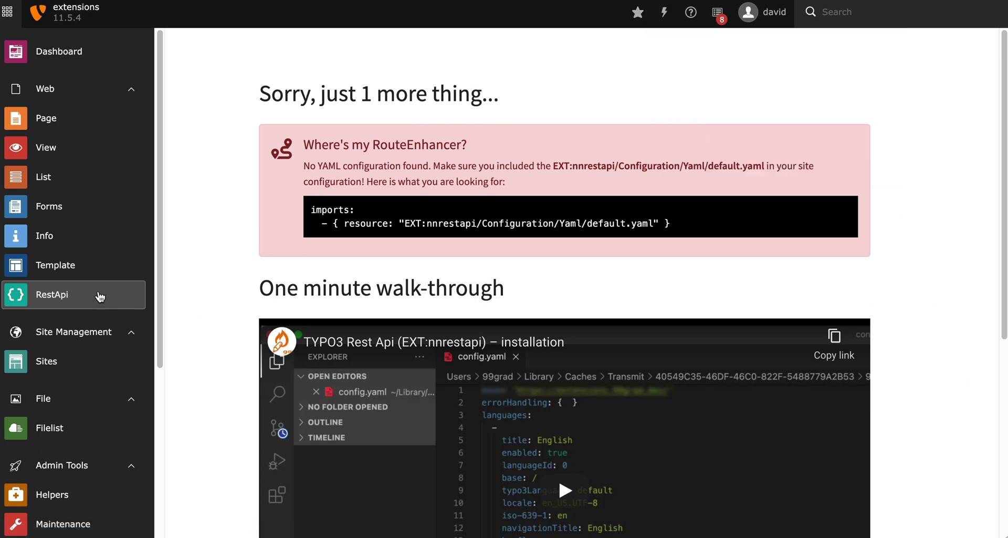
left_click(52, 295)
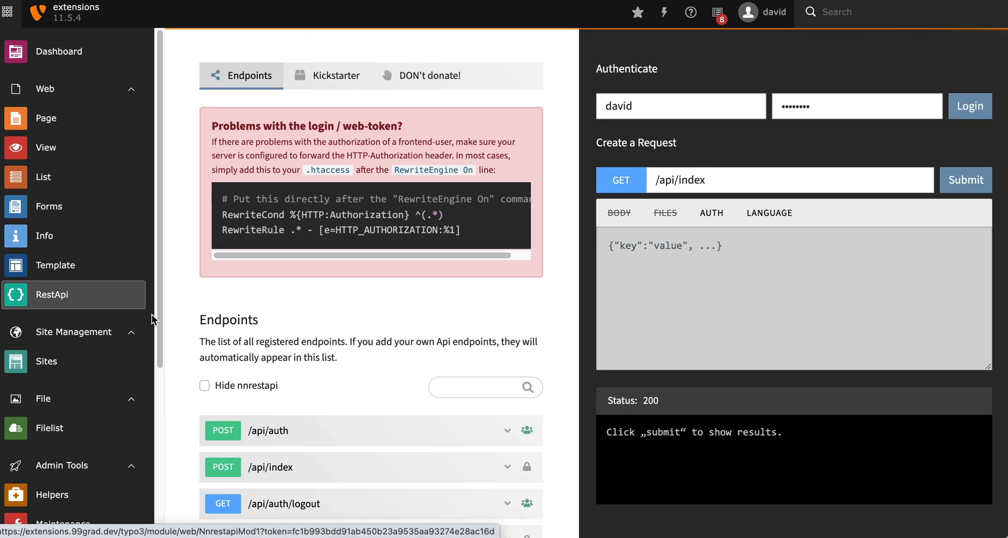
mouse_move(482, 235)
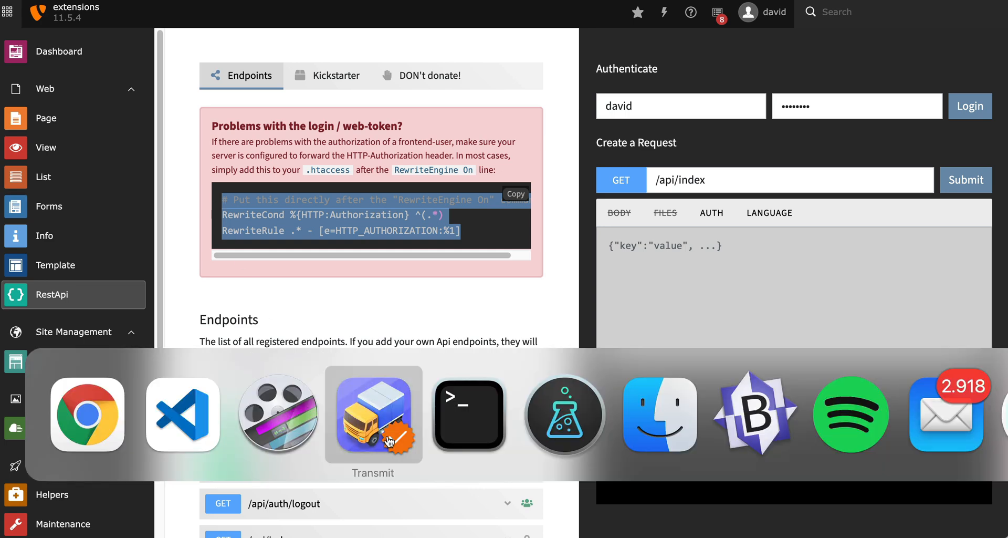
- Switch to Transmit to paste the authorization rewrite rules into .htaccess
left_click(373, 415)
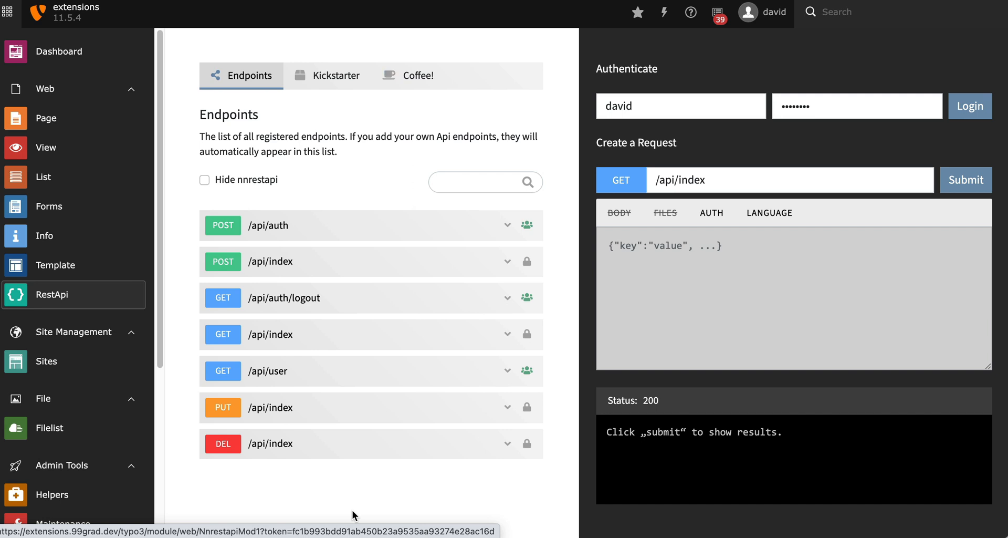
- Show the POST /api/auth details and scroll to its example data and class infos
left_click(507, 225)
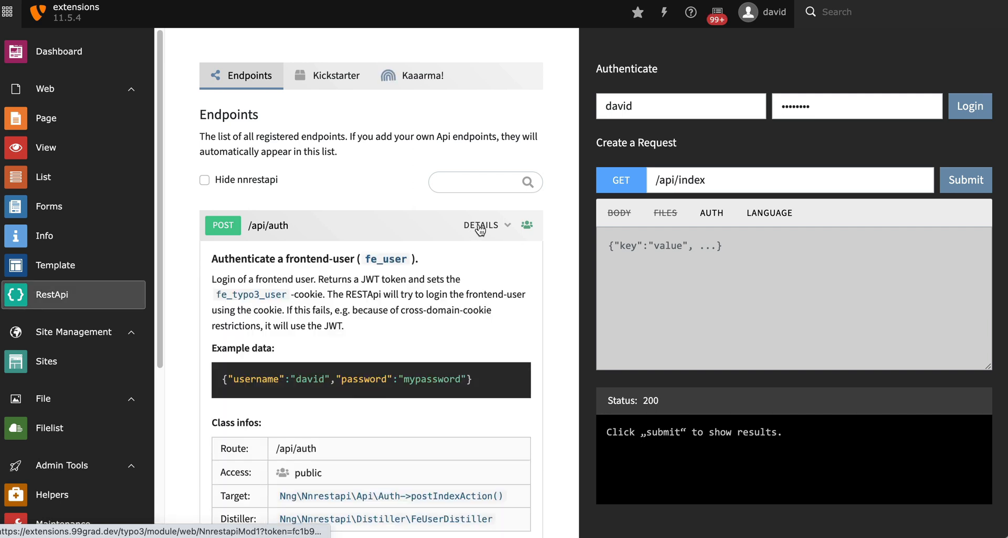
scroll("down", 3)
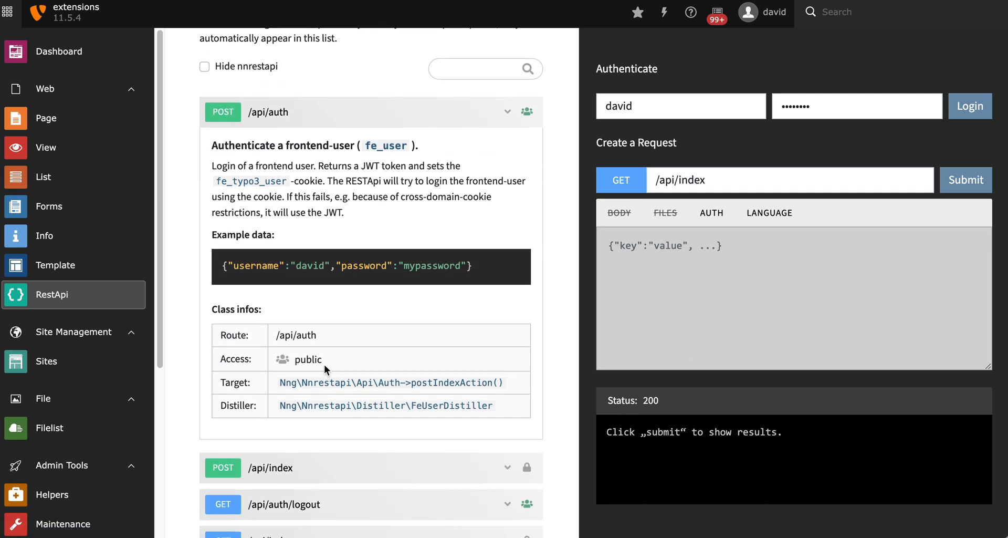
mouse_move(422, 347)
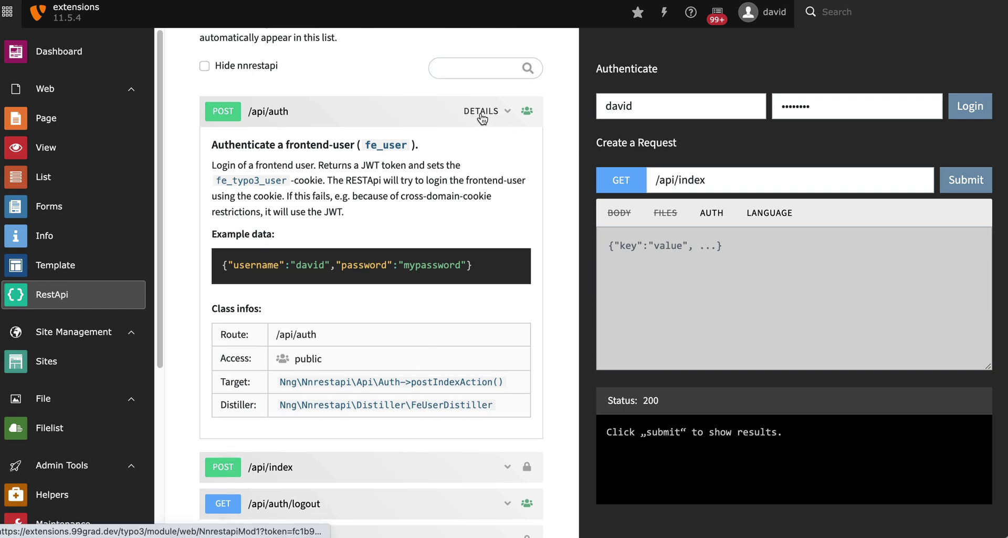
- Collapse the /api/auth details and submit the GET /api/index request
left_click(481, 111)
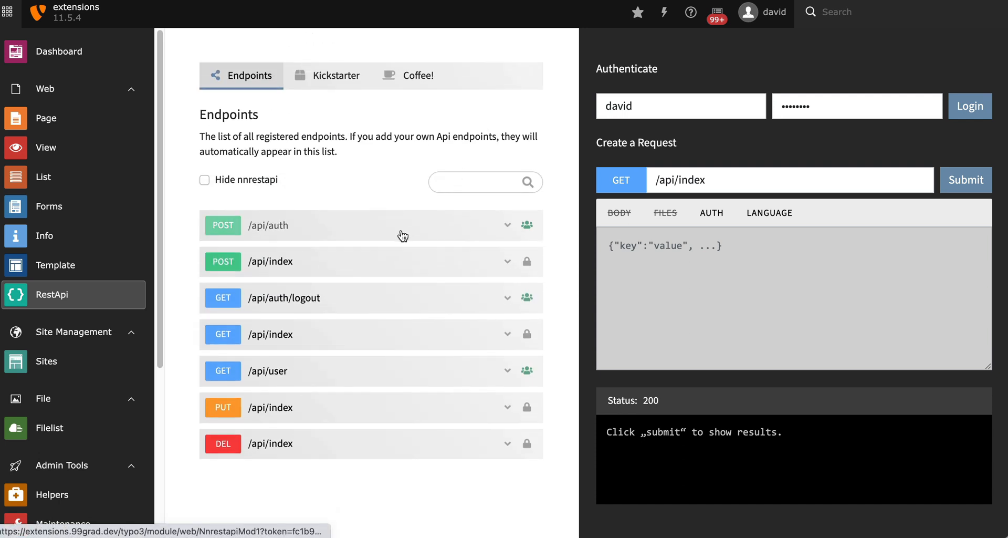
mouse_move(273, 339)
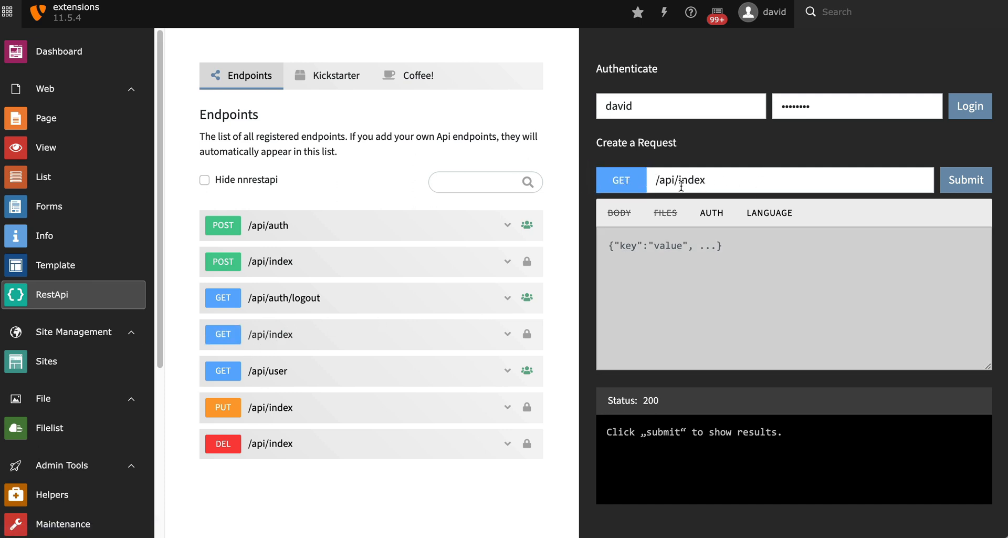
mouse_move(966, 180)
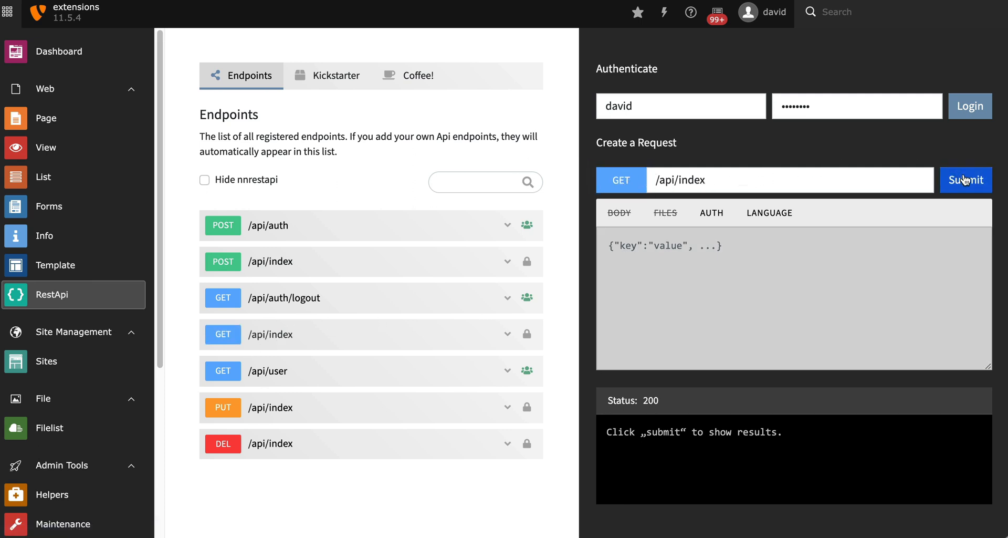
left_click(968, 179)
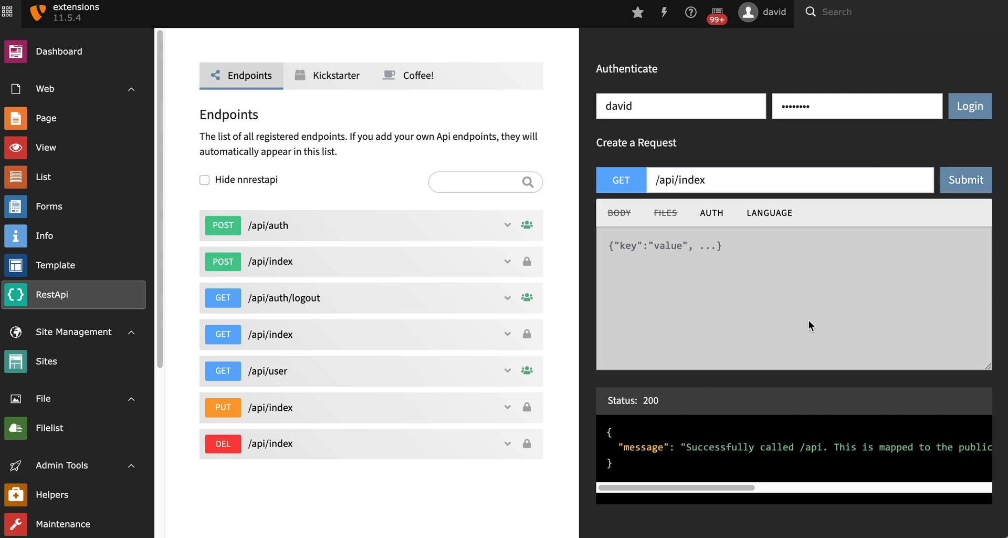
mouse_move(364, 504)
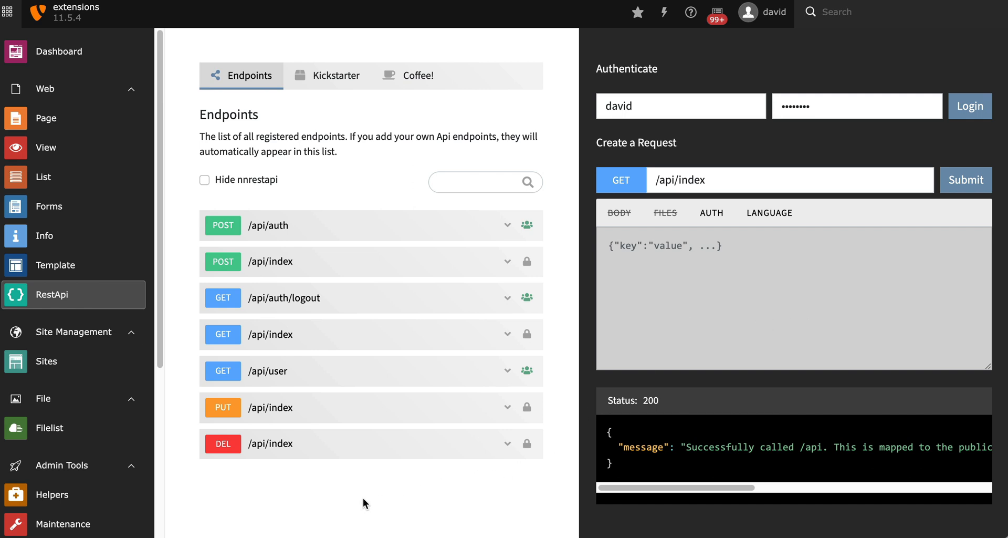
mouse_move(297, 305)
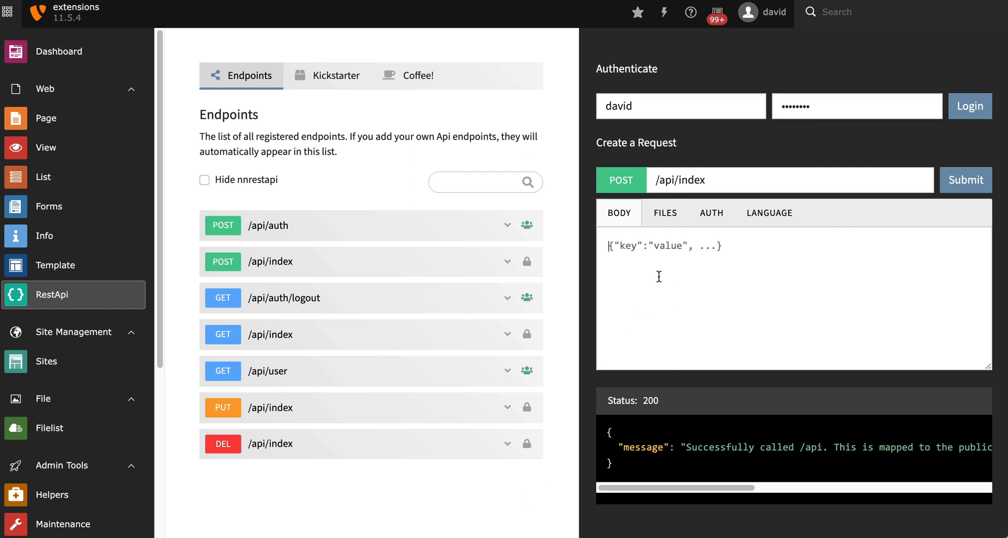
mouse_move(656, 256)
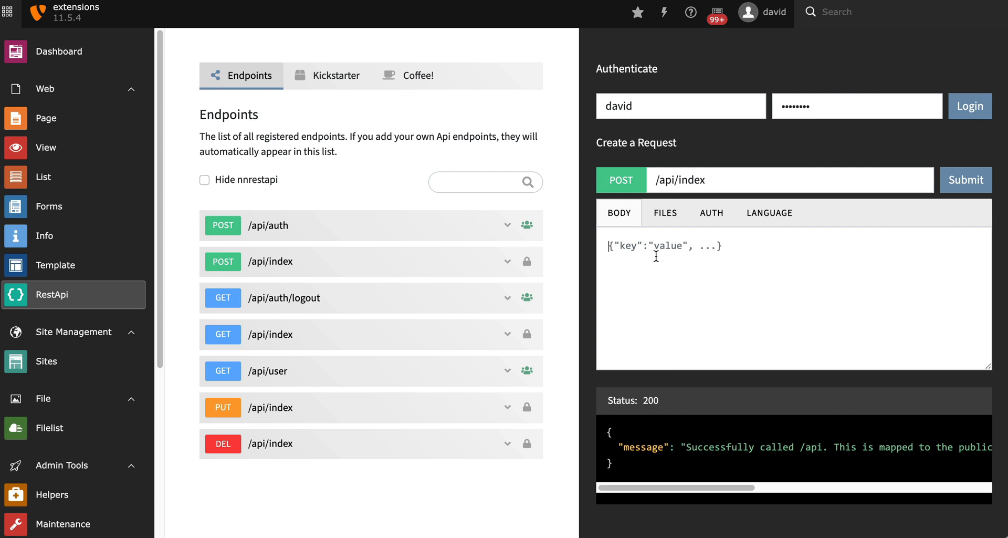
- Submit a POST to /api/index with body {"title":"Test"}
type("{\"title\":\"Test\"}")
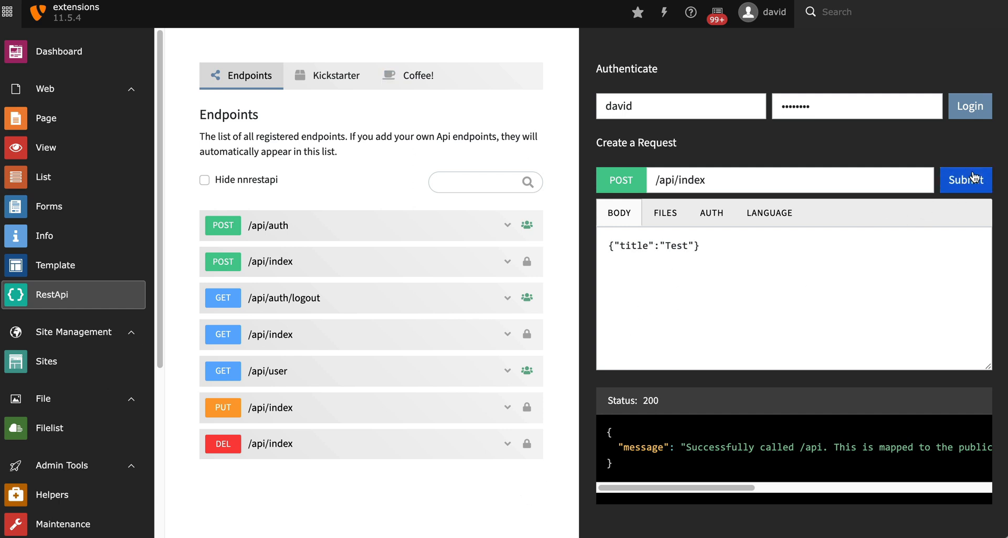
left_click(967, 179)
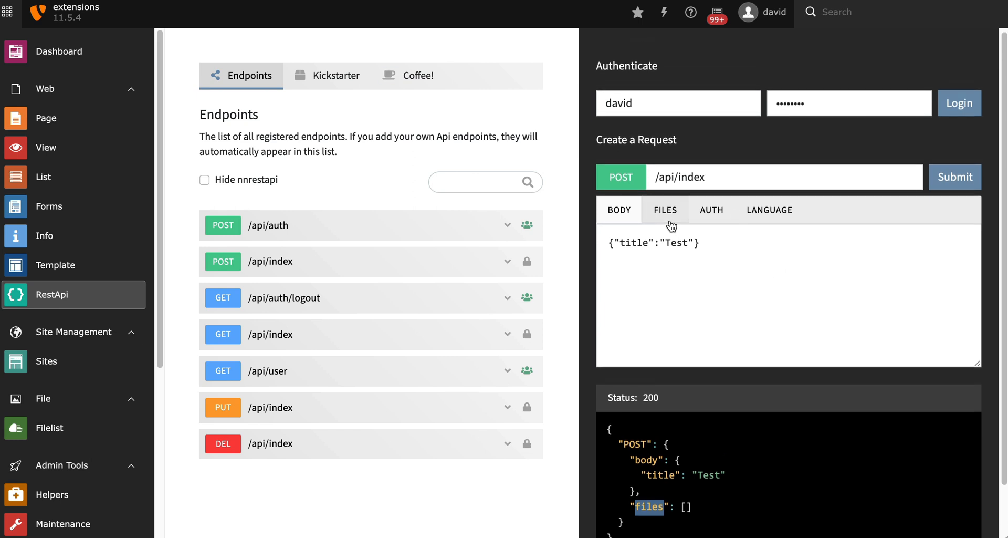
- Attach label.gif as file-0 and reference it as "image":"UPLOAD:/file-0" in the body
left_click(665, 209)
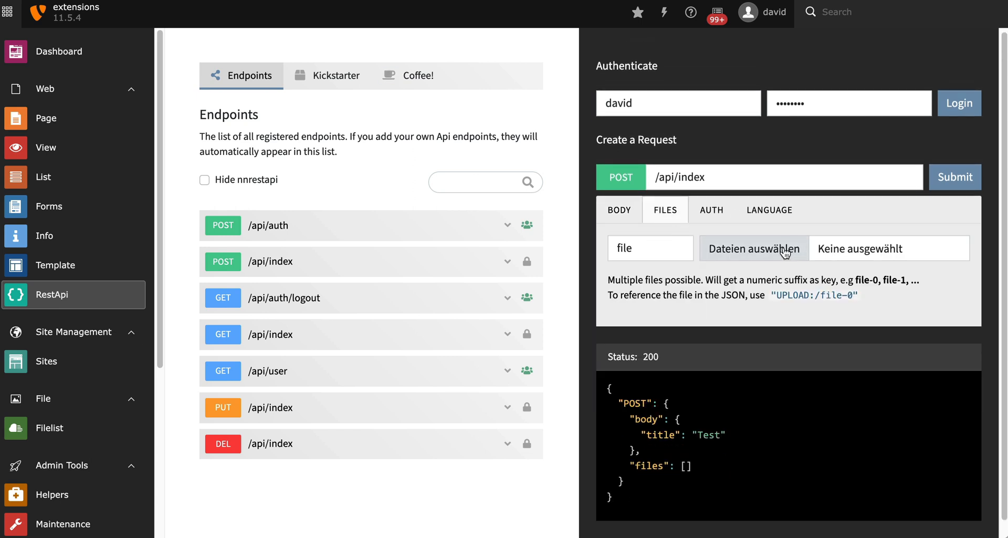
left_click(754, 249)
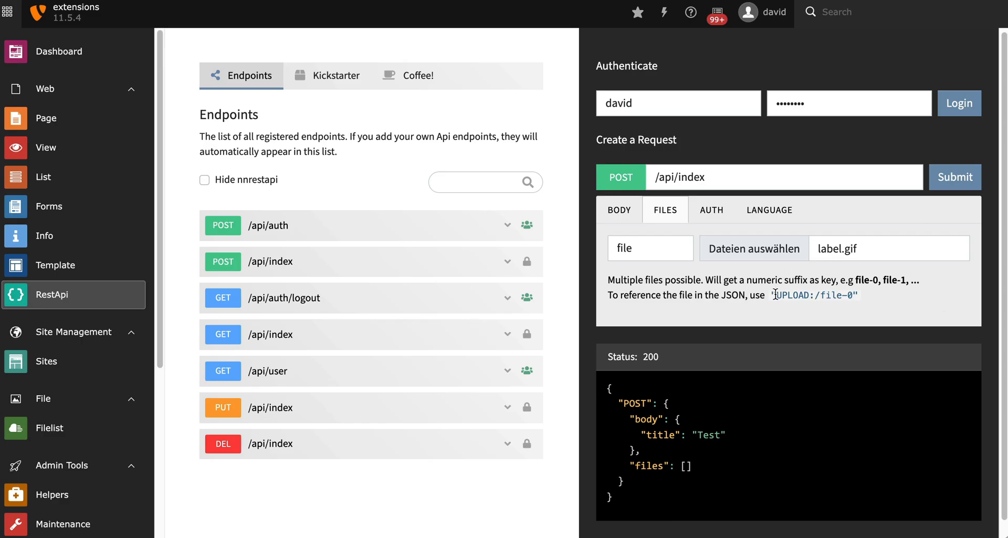
double_click(814, 294)
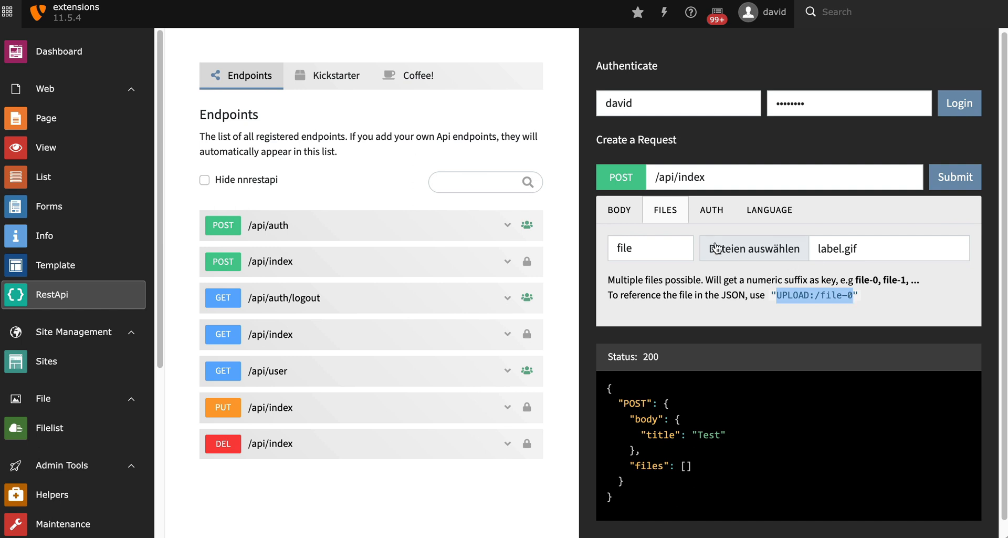
left_click(619, 209)
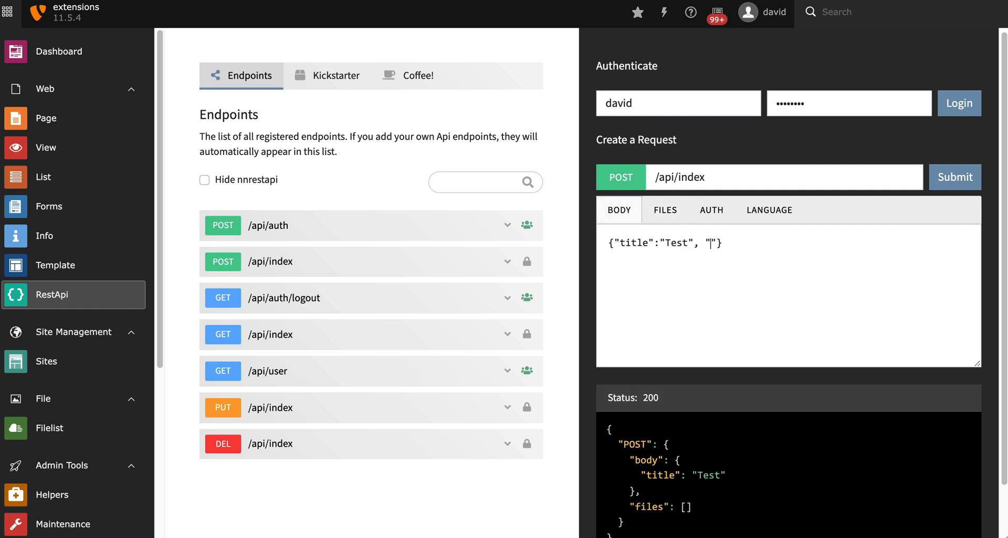
type("image\":\"UPLOAD:/file-0")
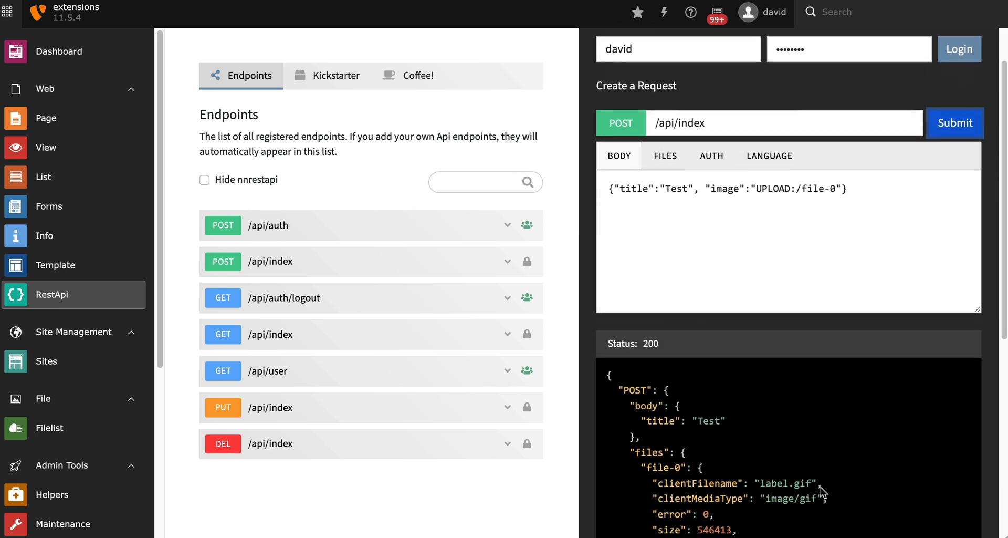
scroll("down", 3)
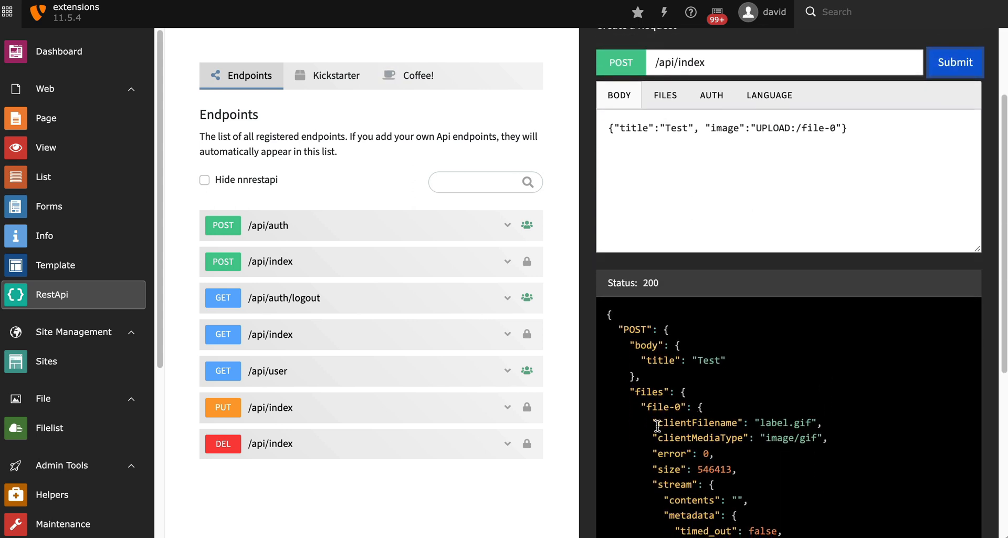
mouse_move(728, 410)
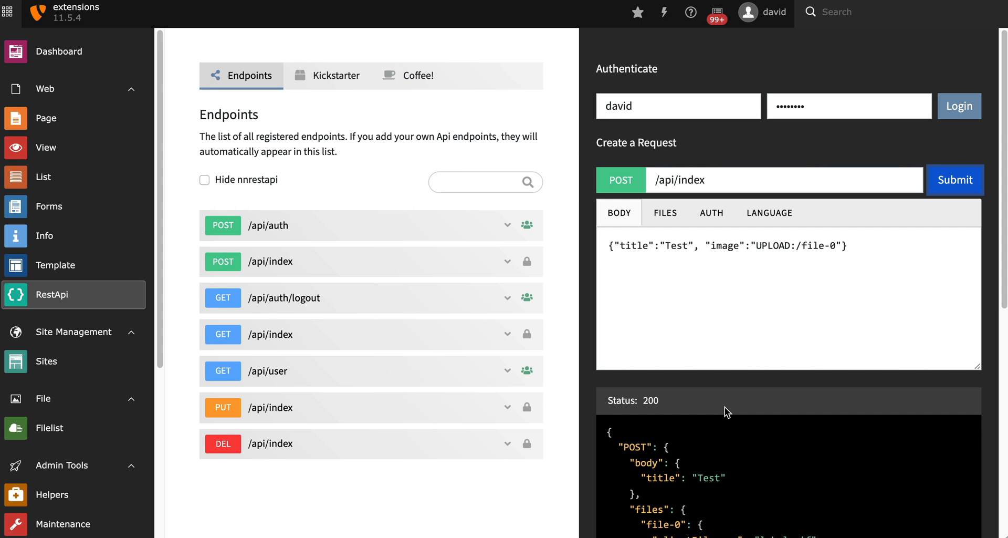
mouse_move(458, 507)
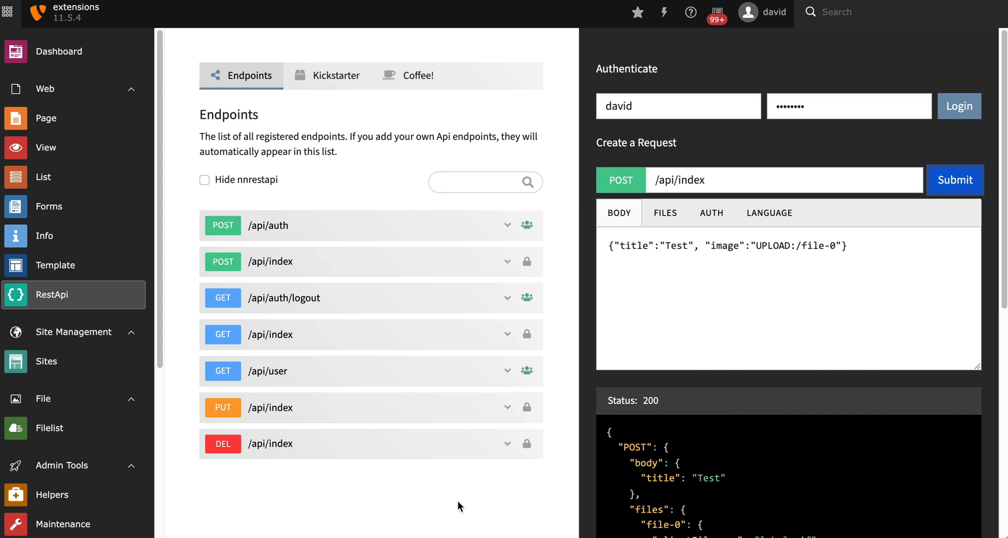
mouse_move(455, 508)
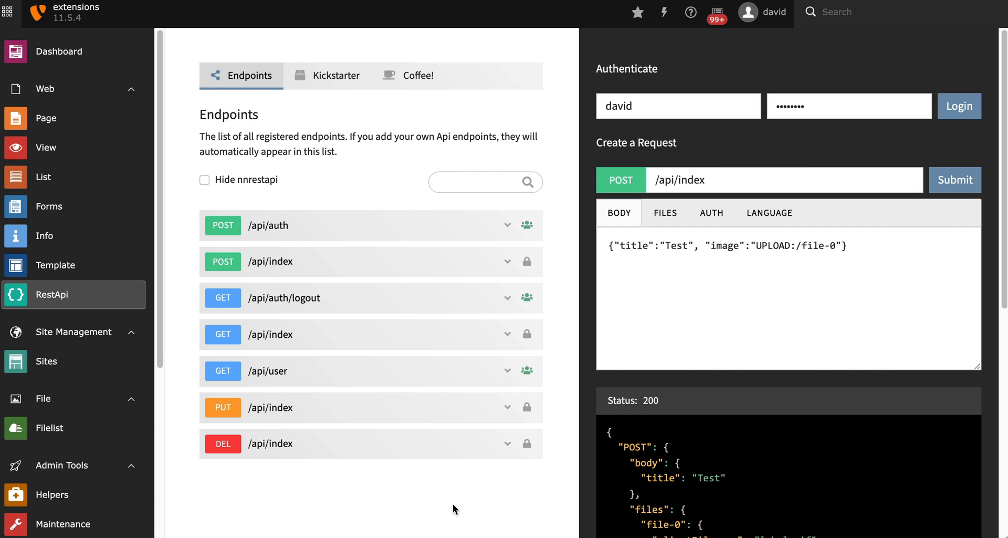
- Check the fe_users records, then log in as peter via POST /api/auth and select his token
left_click(43, 176)
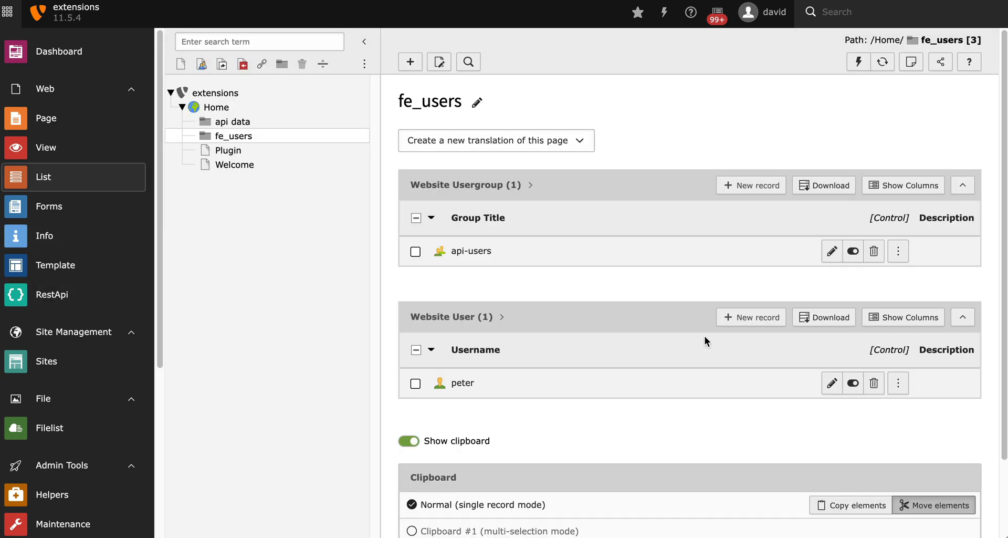
mouse_move(58, 300)
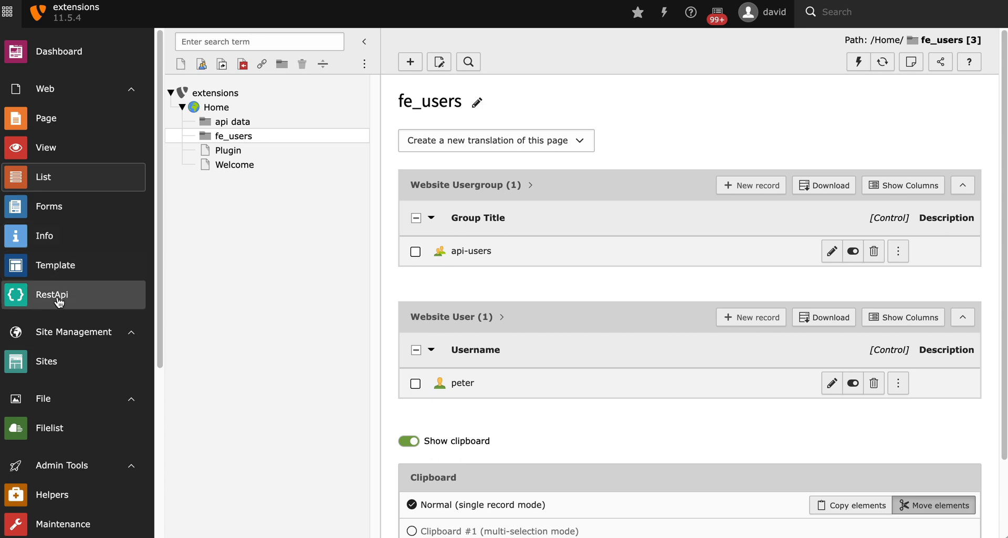
left_click(52, 294)
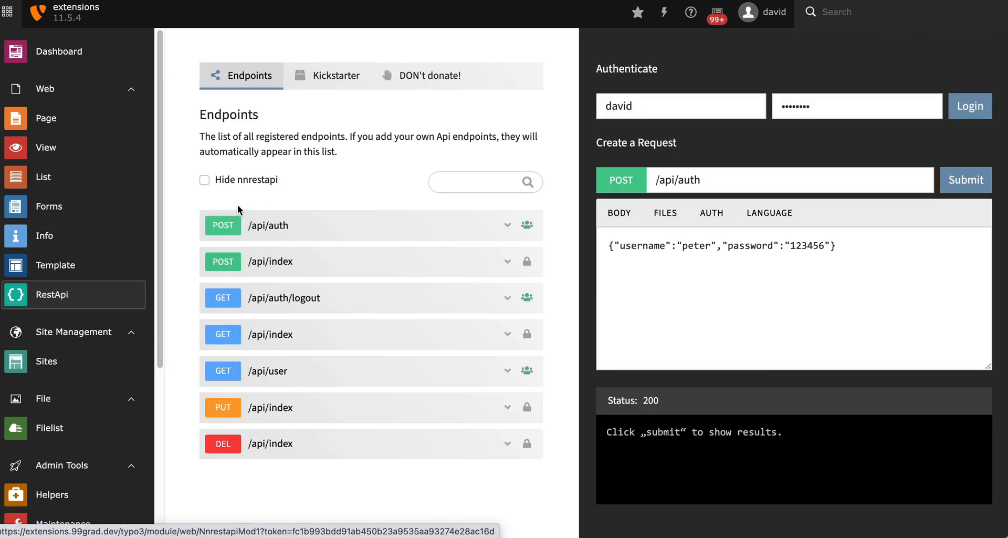
mouse_move(265, 240)
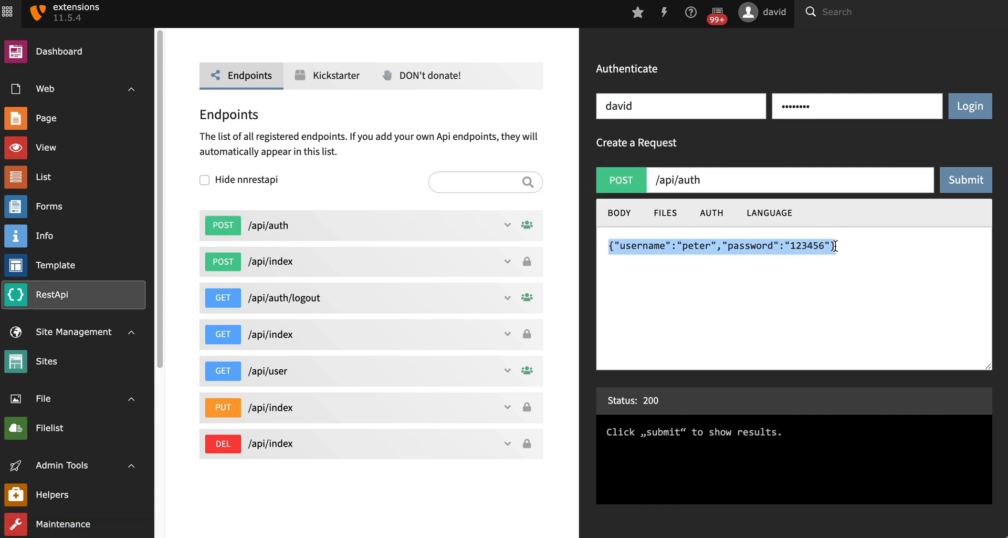
left_click(966, 179)
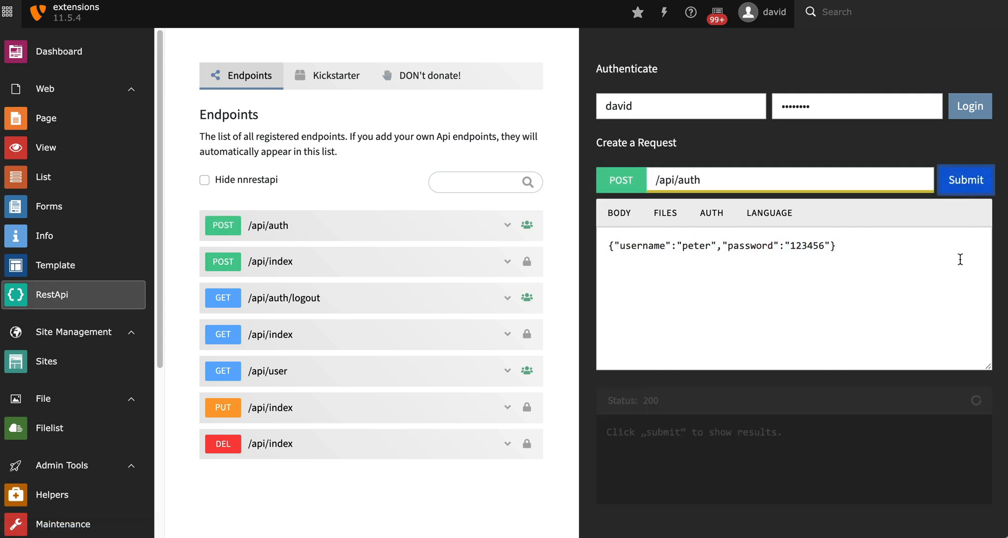
left_click(967, 180)
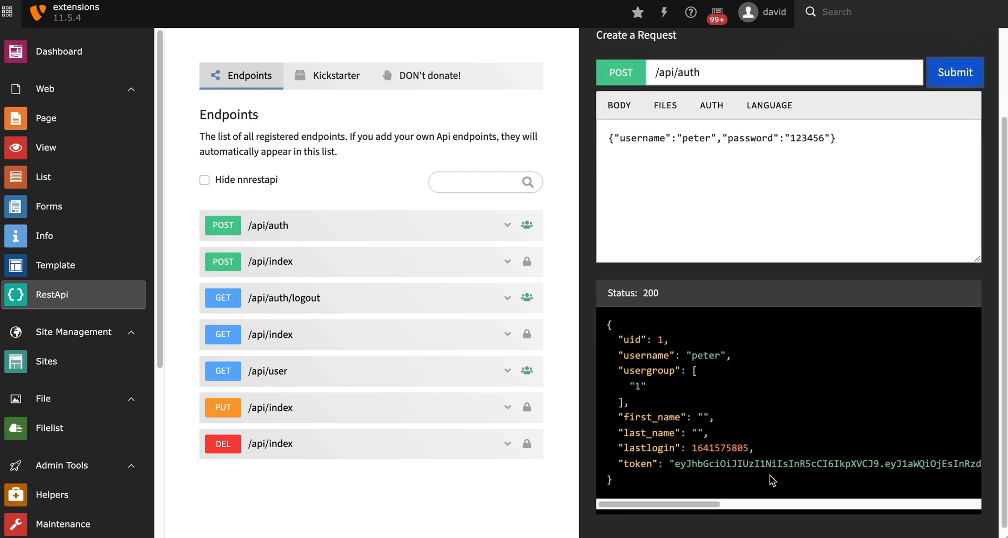
mouse_move(840, 402)
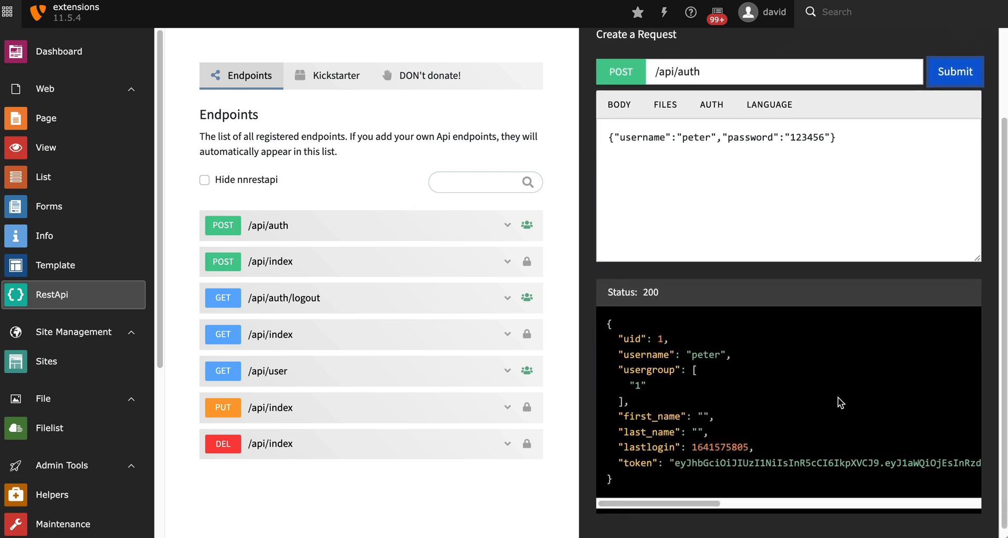
left_click_drag(673, 462, 877, 462)
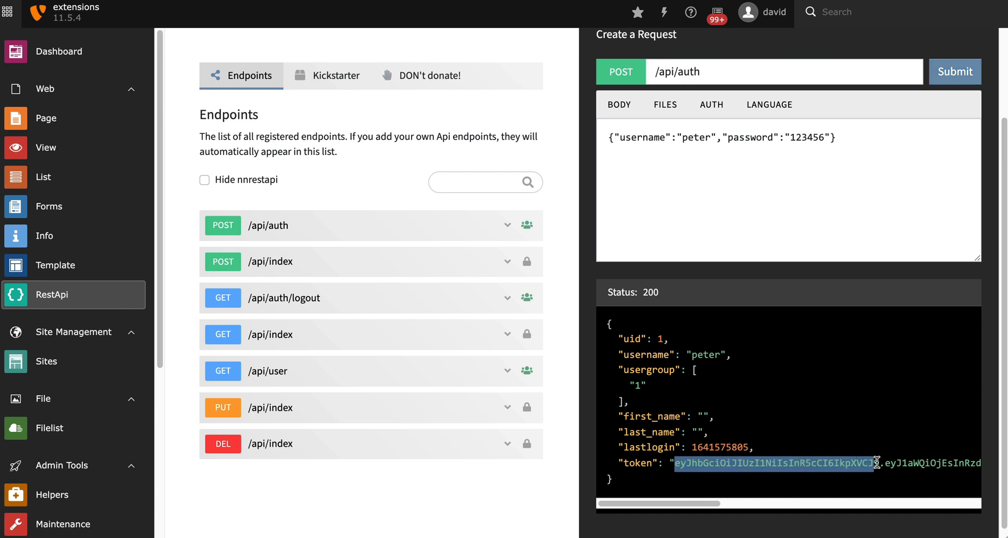
scroll("right", 3)
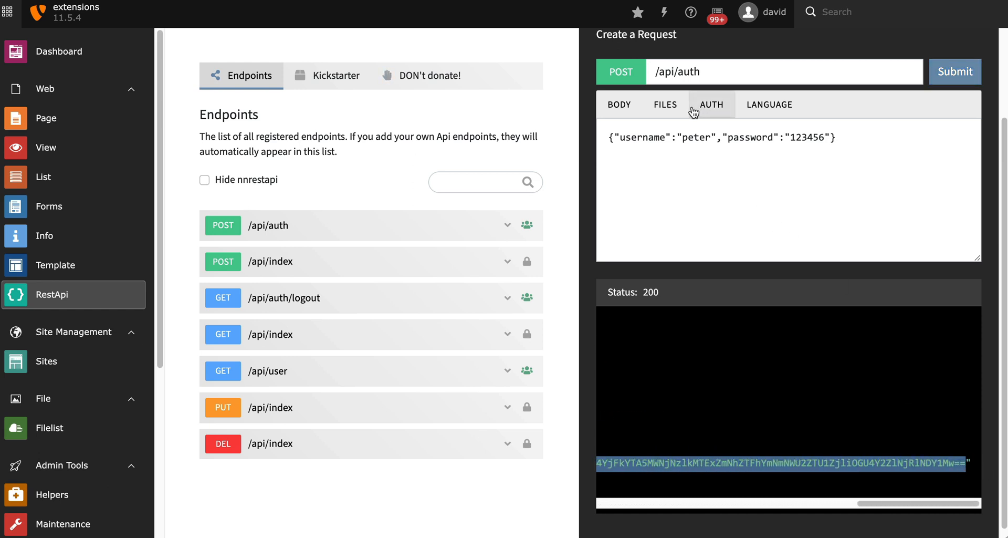
- Log the testbed in as peter, auto-filling the JWT and fe_typo_user cookie fields
left_click(712, 104)
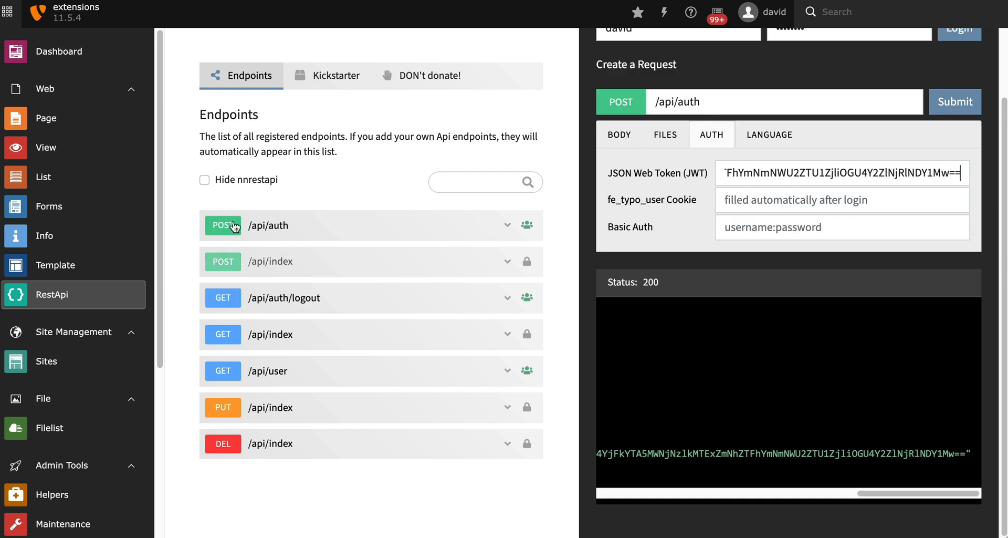
mouse_move(771, 268)
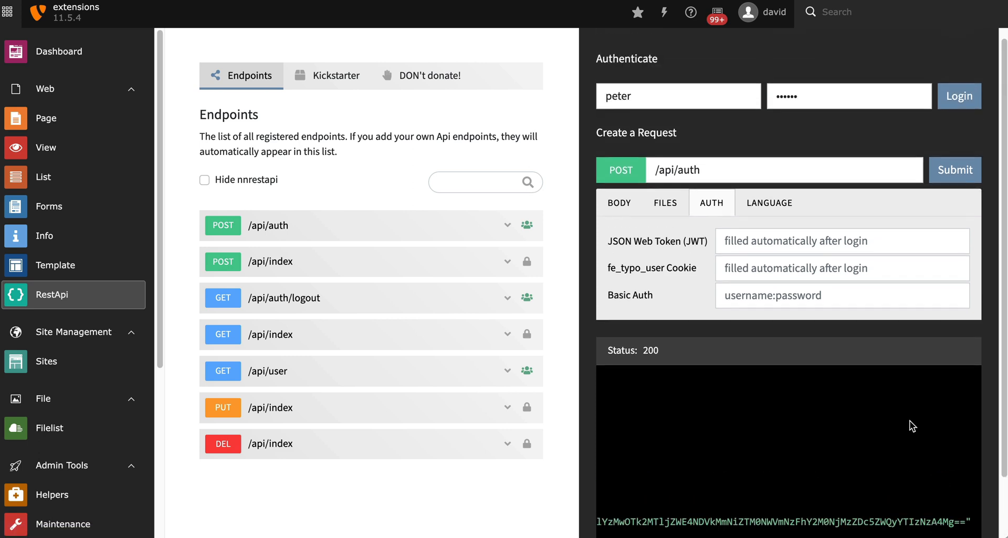
mouse_move(634, 74)
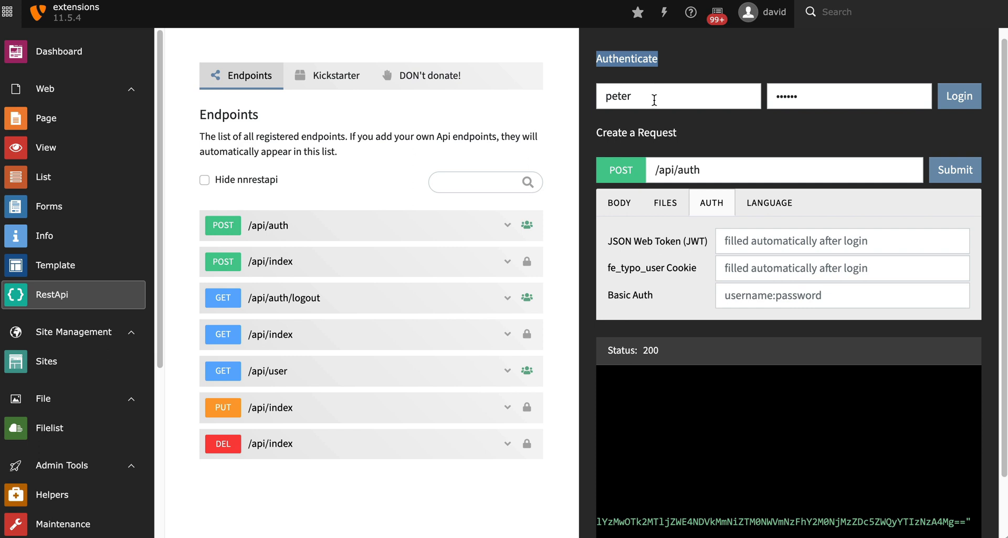
left_click(959, 96)
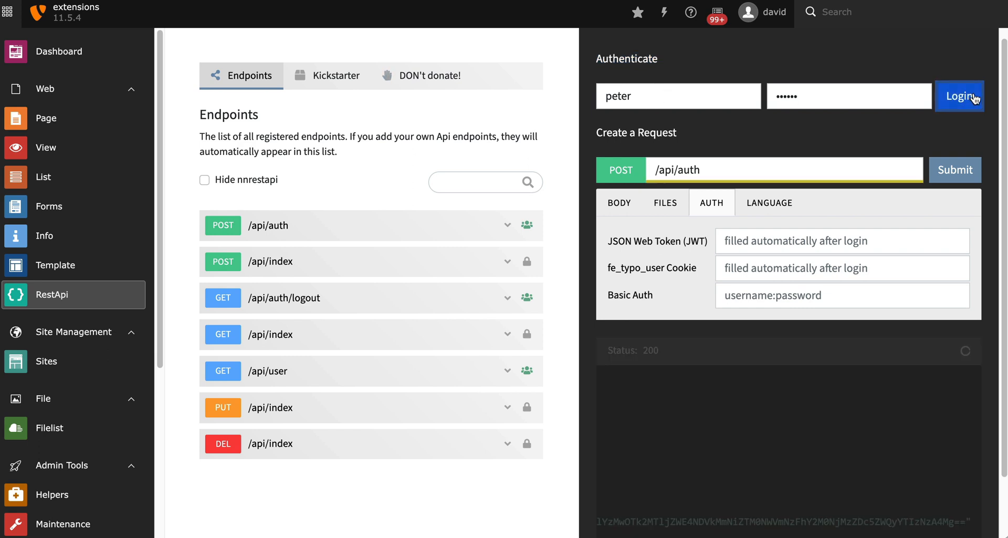
left_click(959, 96)
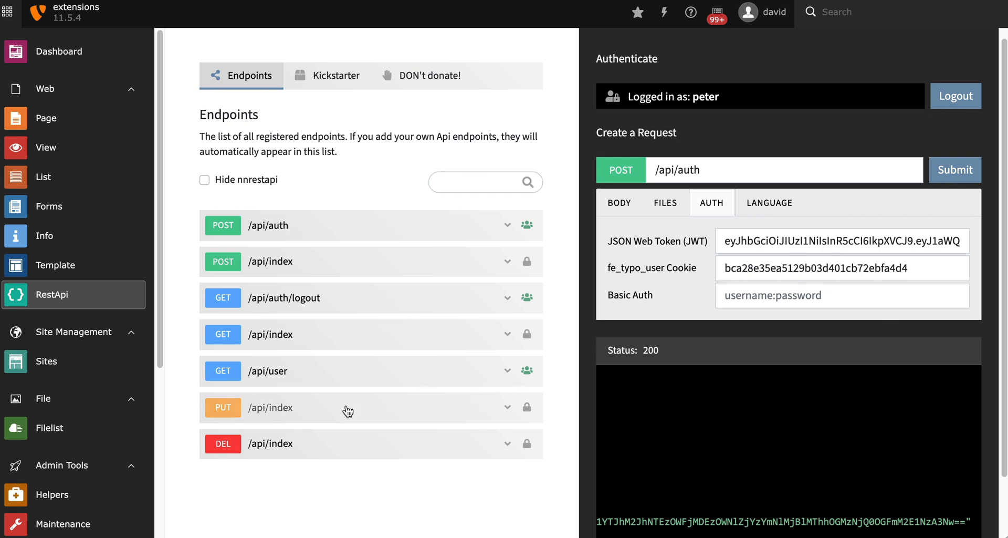
- Submit GET /api/user while authenticated as peter, returning his user record with status 200
left_click(267, 371)
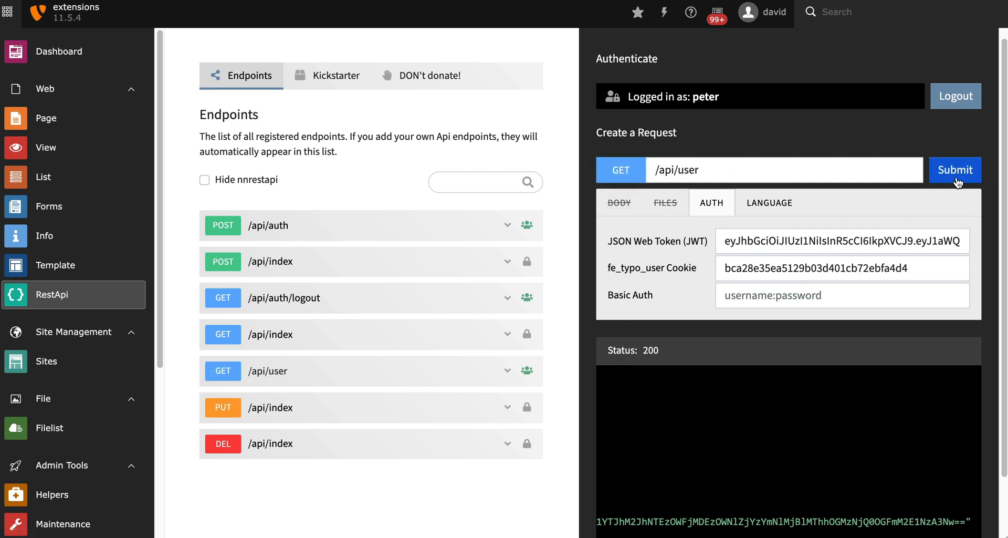
left_click(955, 169)
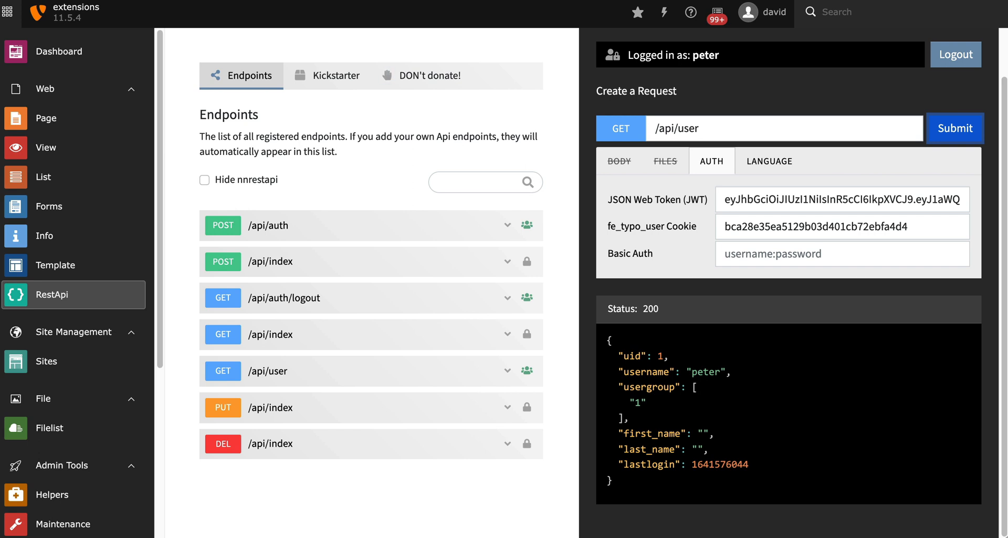
mouse_move(331, 117)
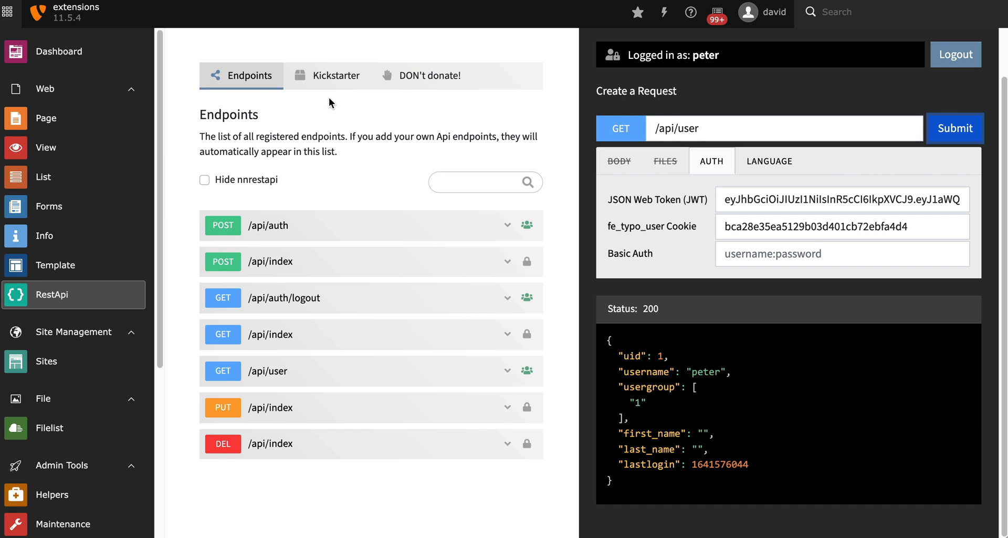
- Export the Nng Apitest extension from the Kickstarter and open the downloaded apitest.zip
left_click(335, 75)
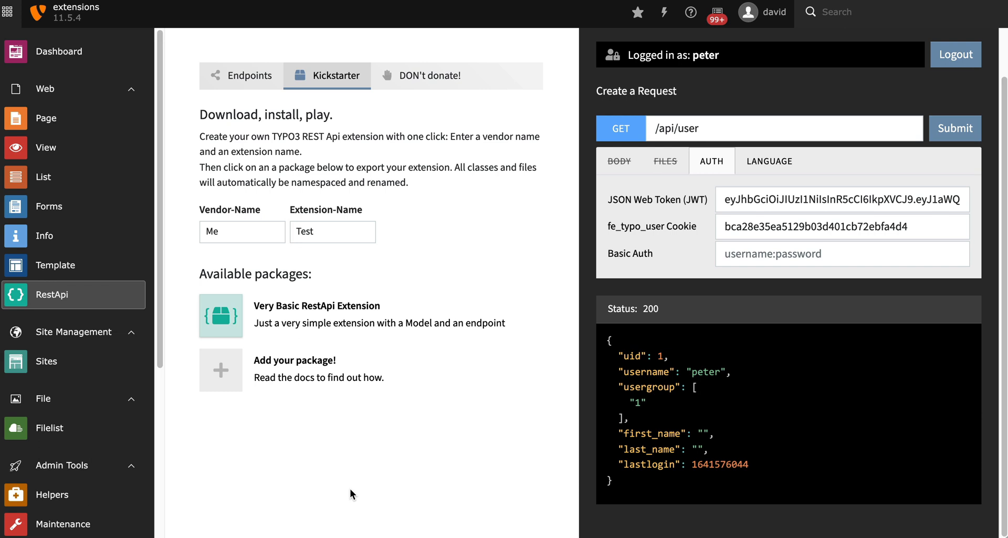
mouse_move(296, 273)
type("Nng")
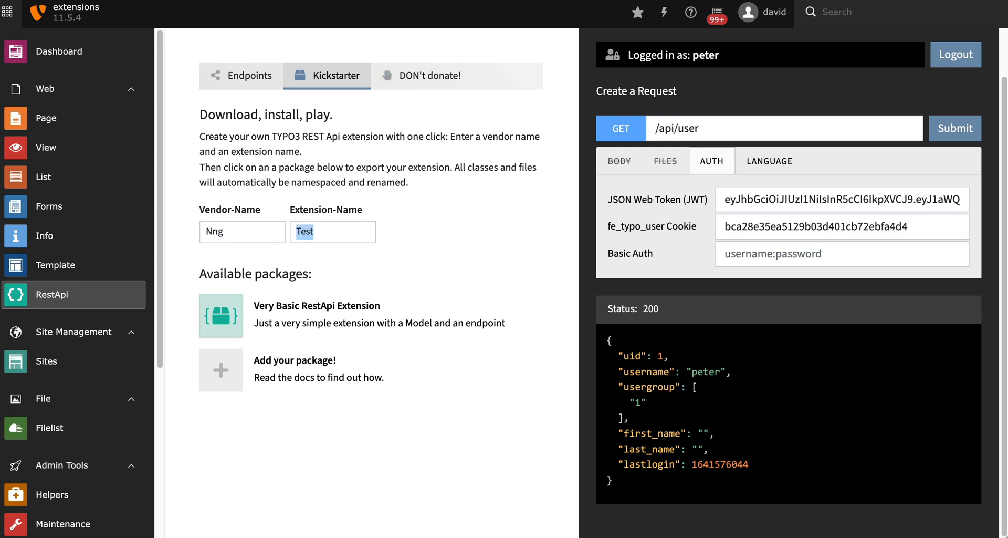
type("Apitest")
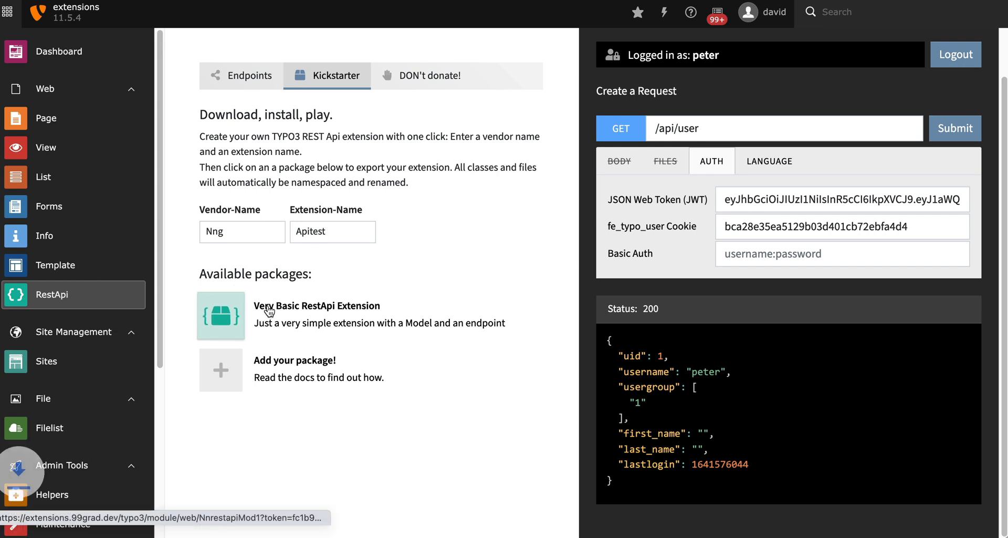
left_click(221, 316)
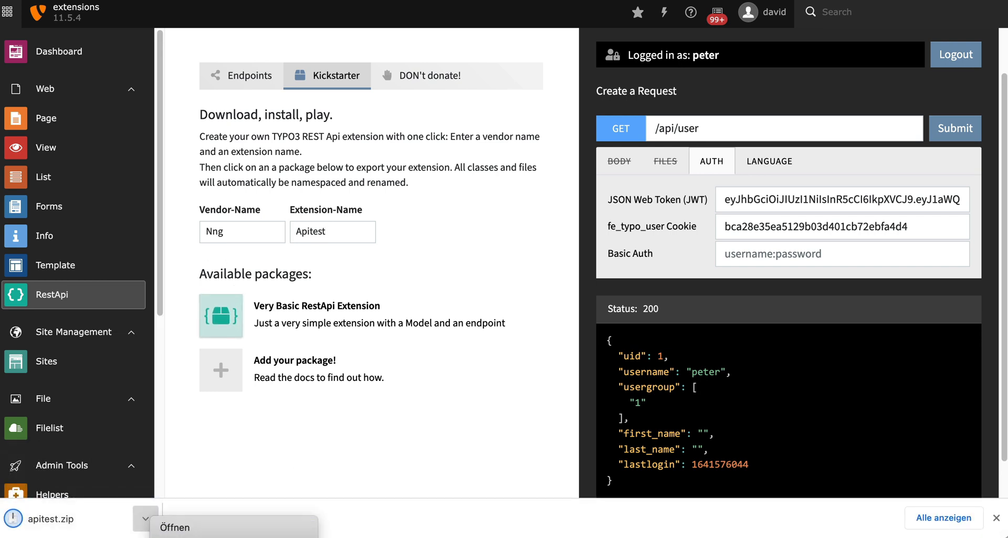
left_click(175, 526)
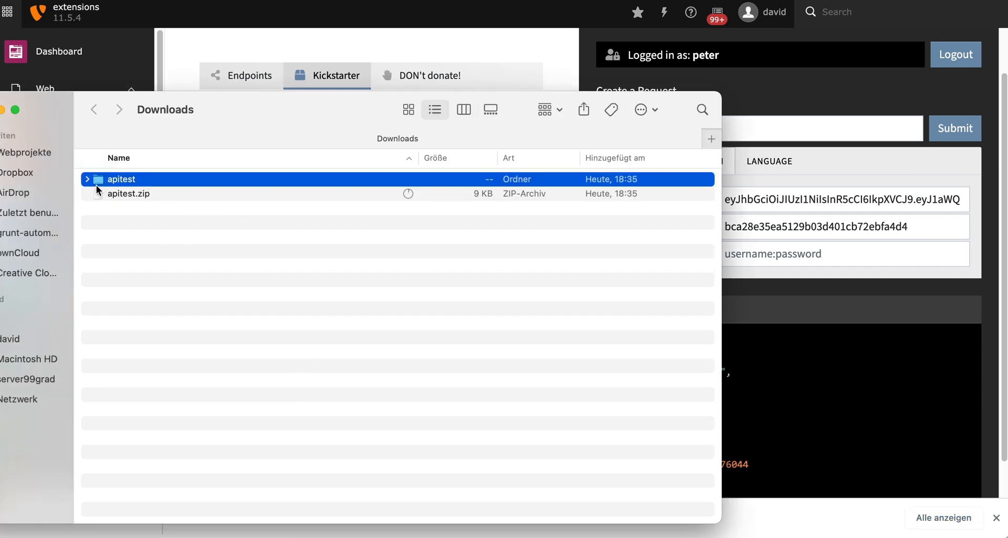
- Edit the Home page's whole Main TypoScript Rendering template record from the Template module
left_click(87, 179)
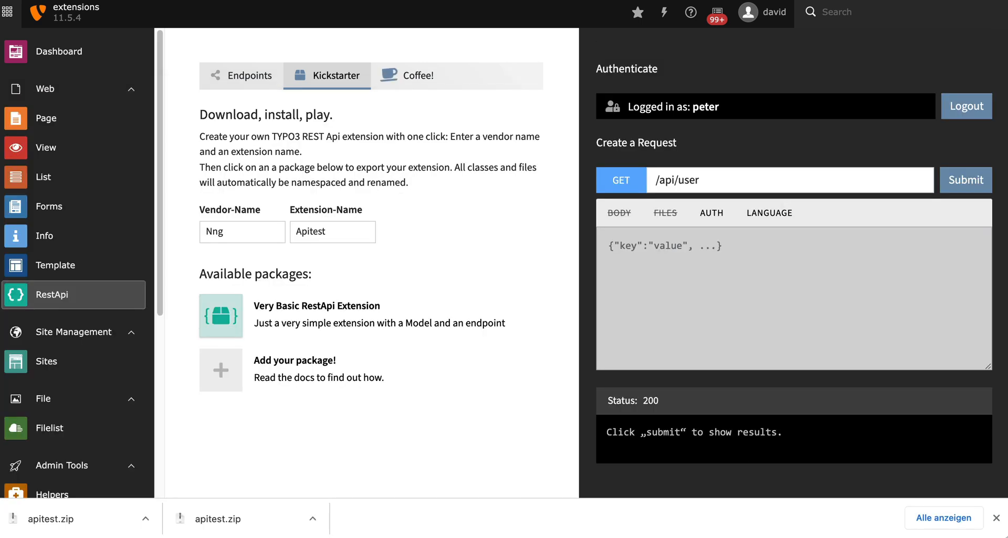
mouse_move(67, 190)
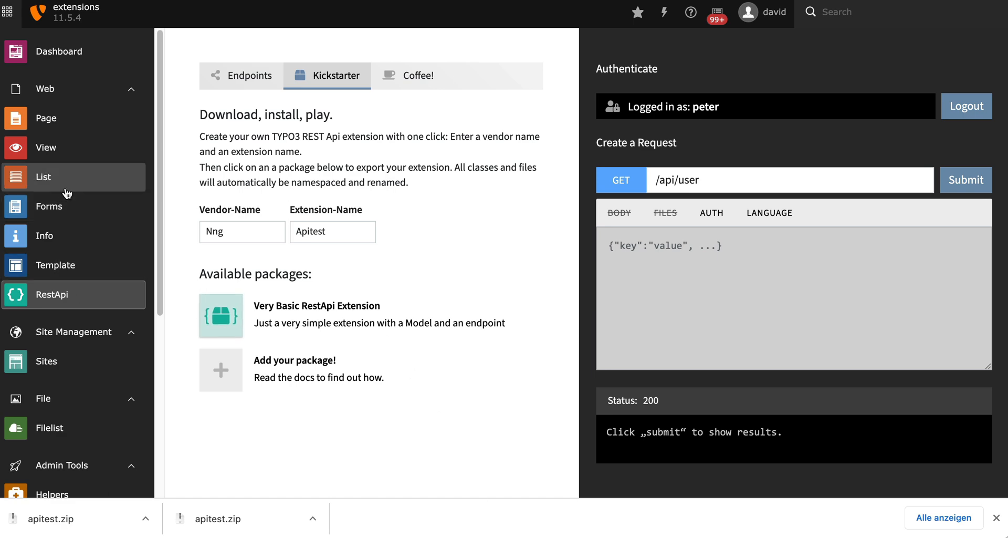
left_click(55, 265)
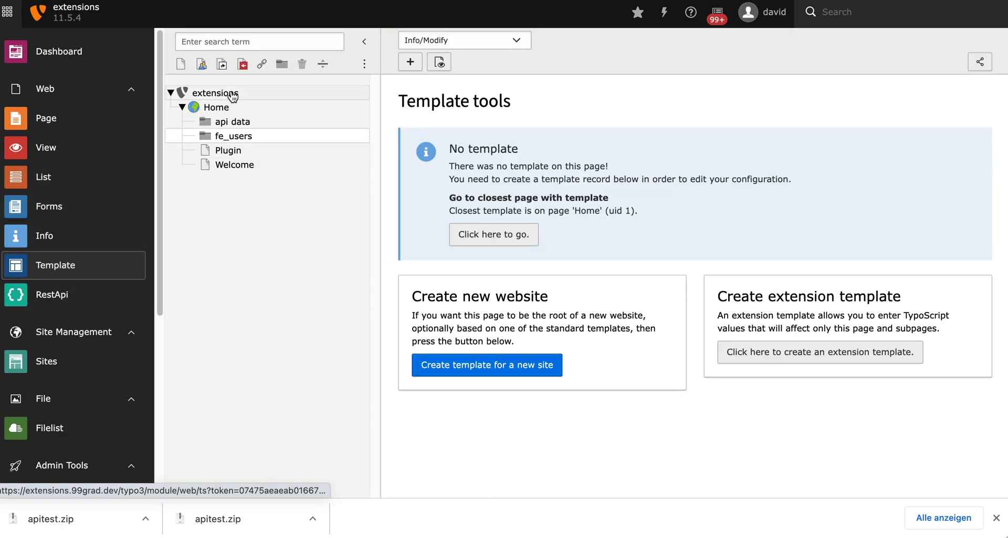
left_click(216, 107)
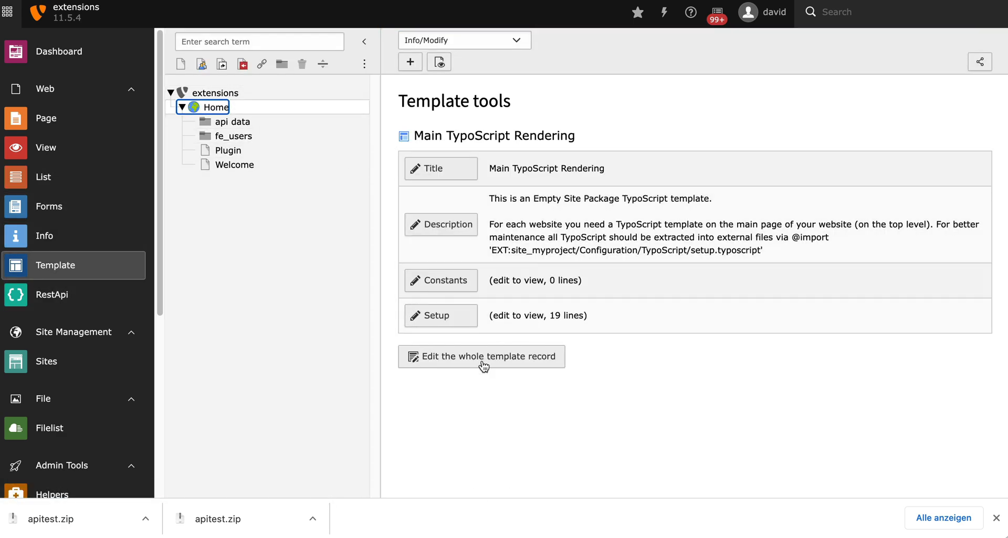
left_click(481, 356)
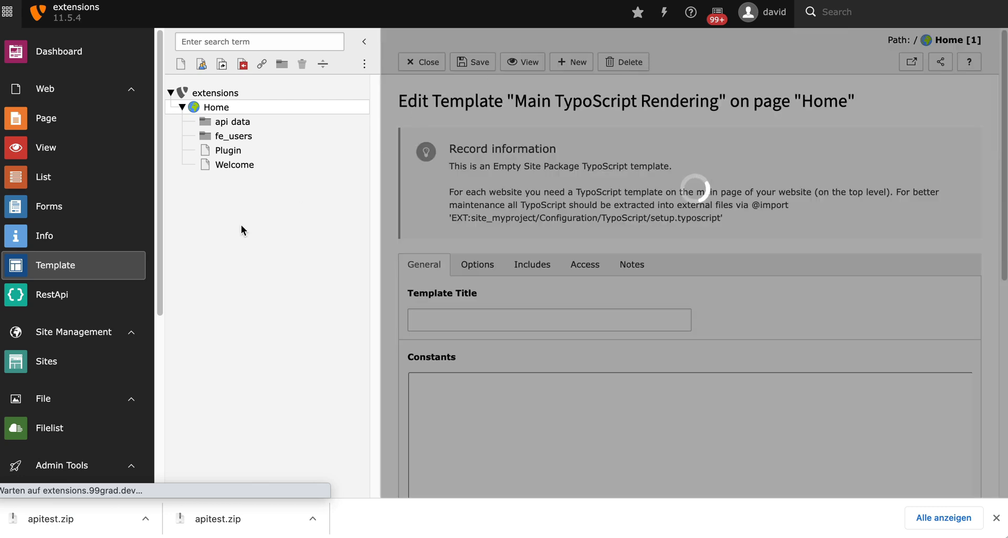
- Tick 'Hide nnrestapi' in the RestApi testbed so only the five /api/entry endpoints remain
left_click(52, 295)
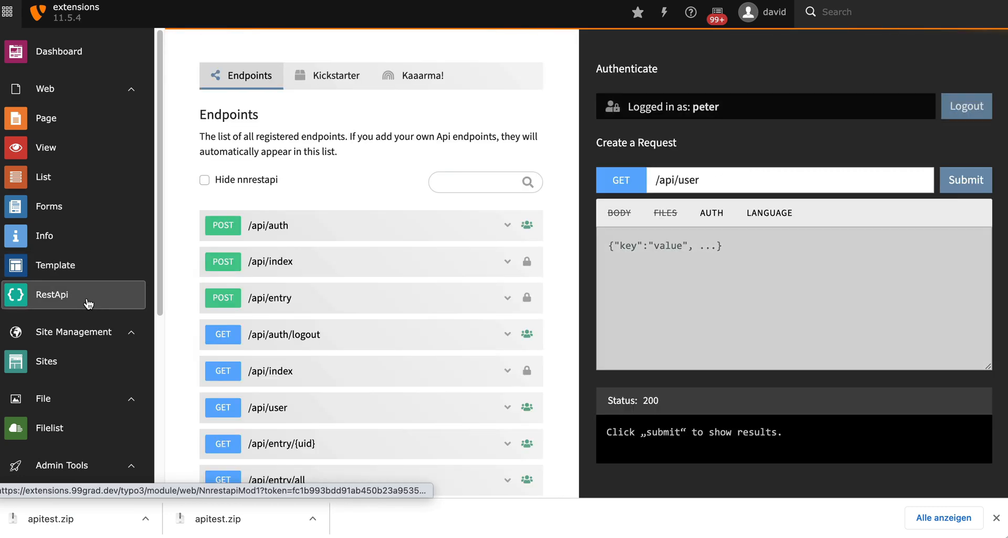
scroll("down", 3)
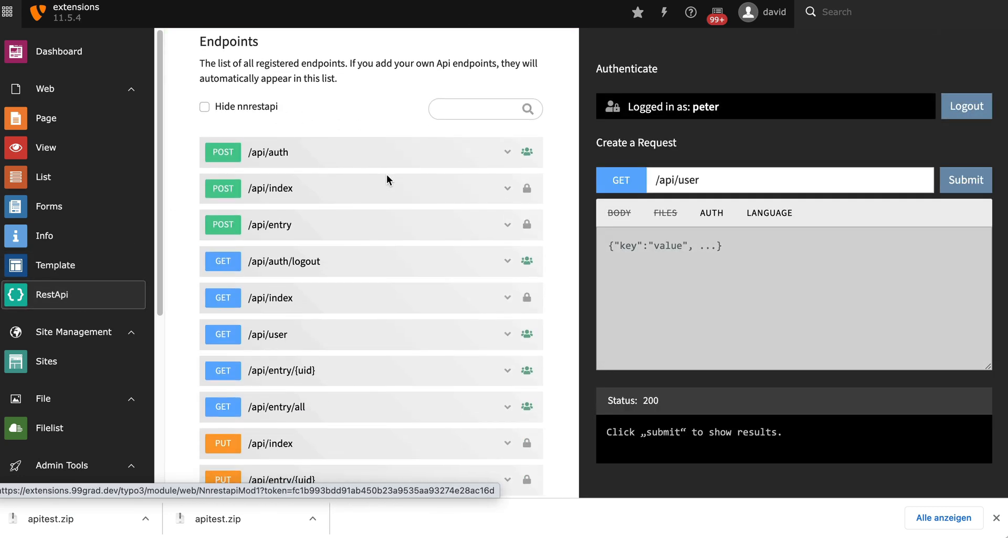
scroll("down", 3)
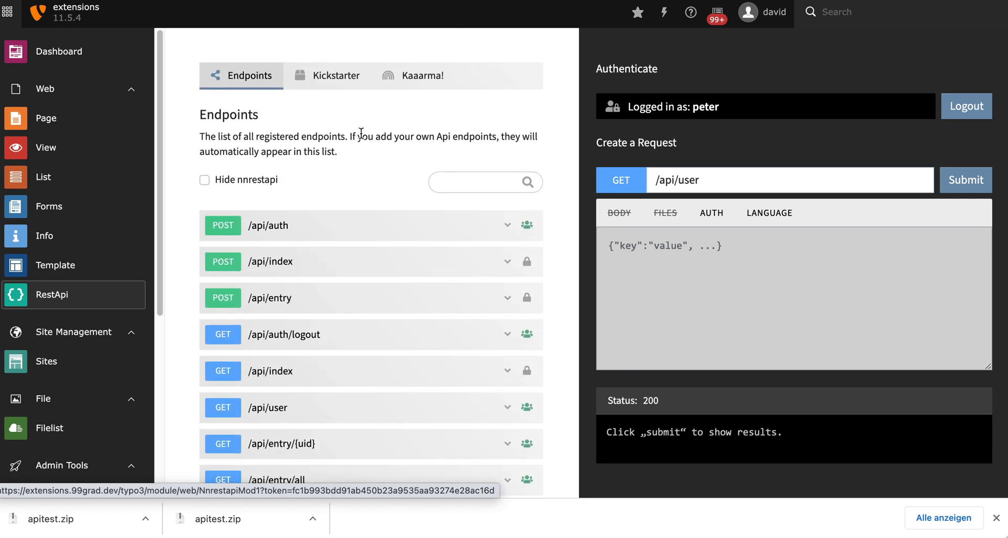
mouse_move(254, 185)
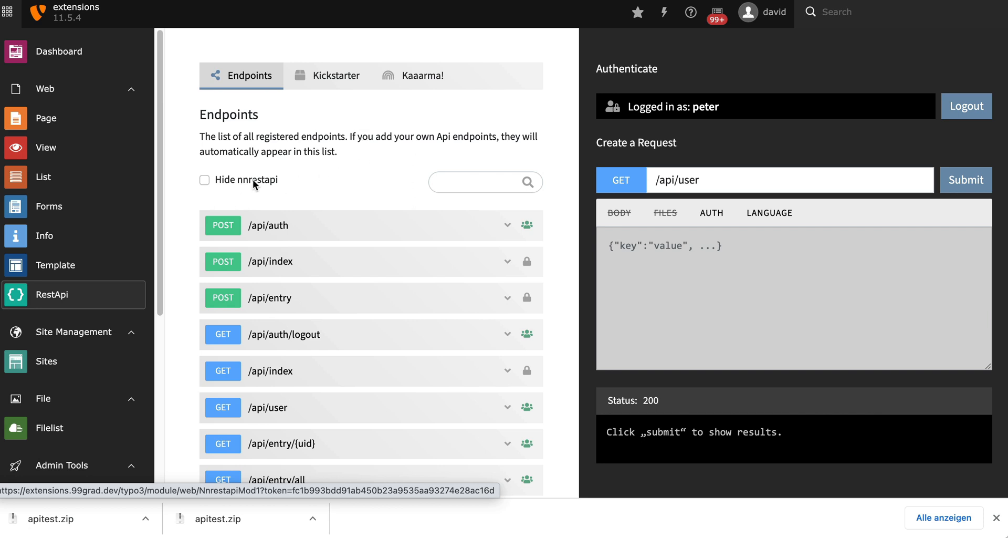
mouse_move(246, 187)
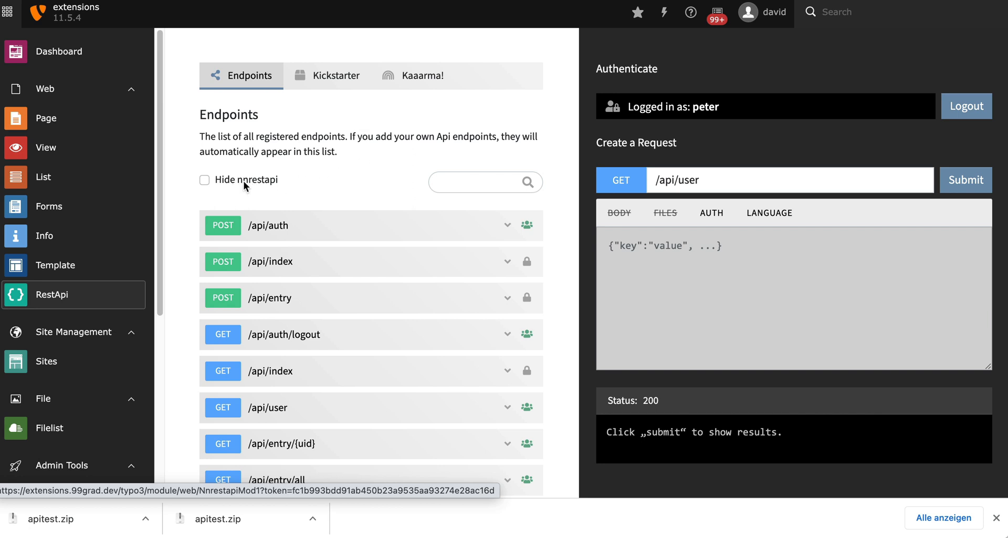
left_click(204, 180)
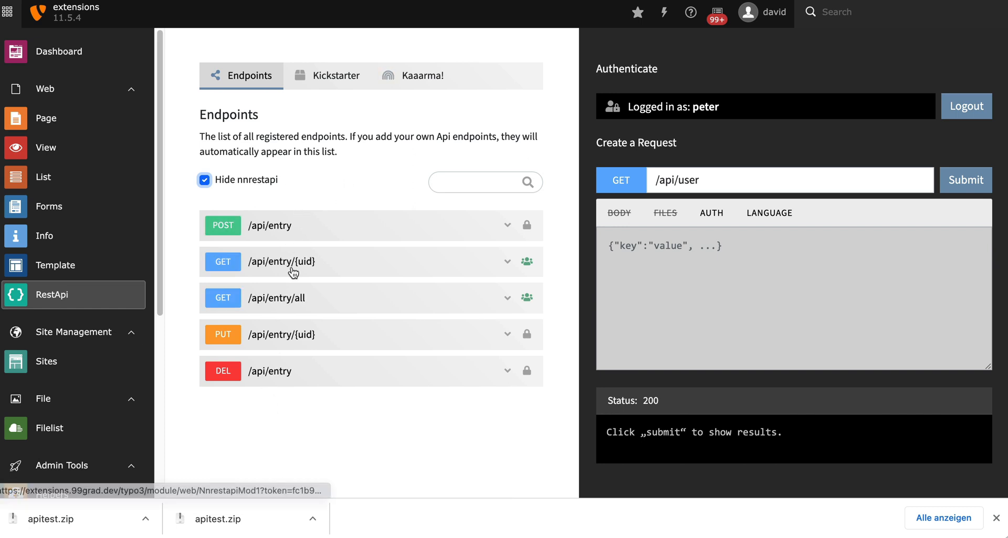
mouse_move(393, 446)
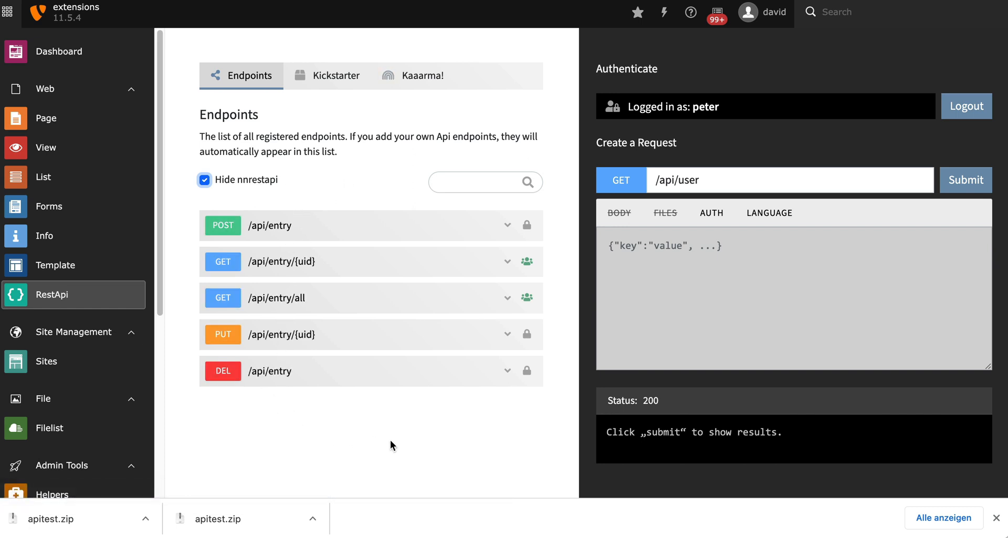
mouse_move(405, 455)
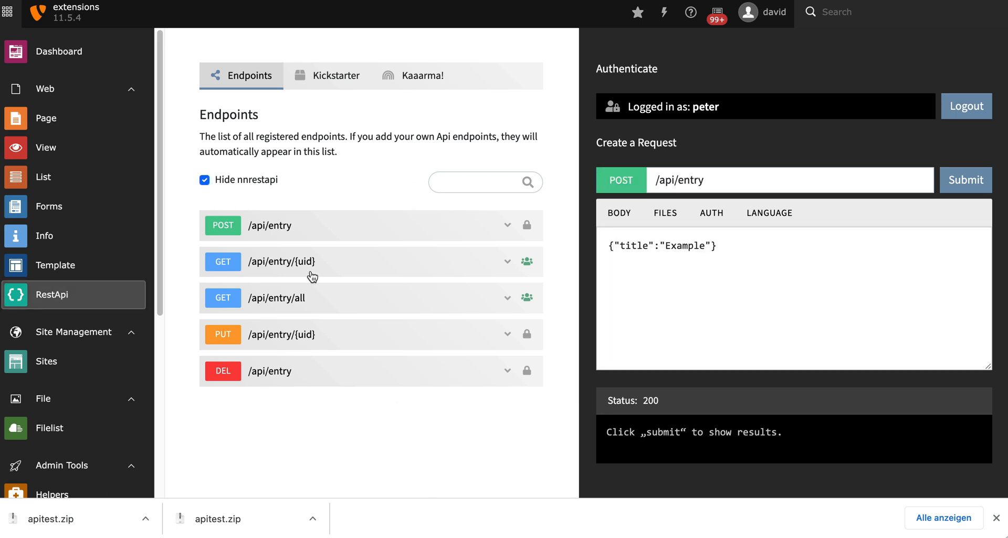
mouse_move(276, 234)
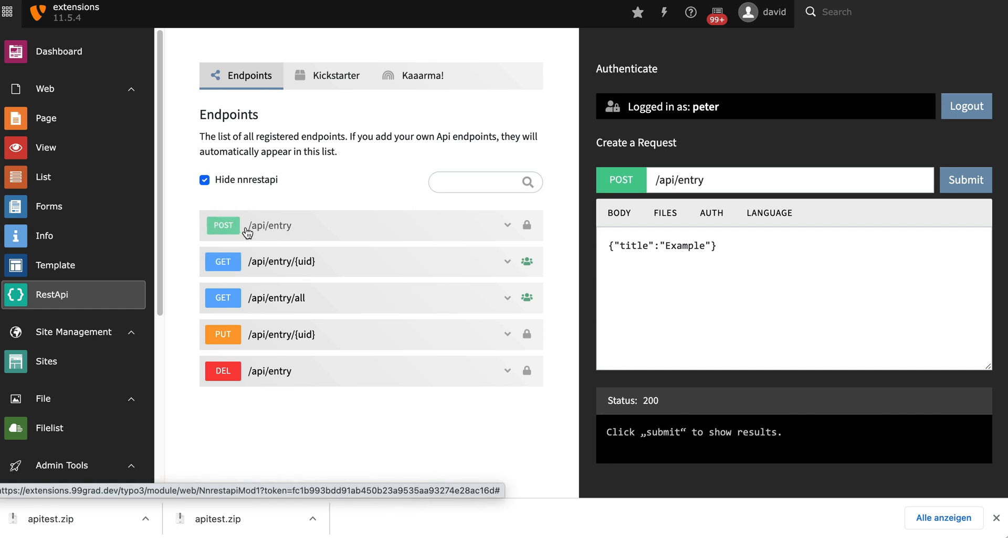
- Replace the Example title with 'My title' and submit POST /api/entry, returning pid 4
double_click(685, 246)
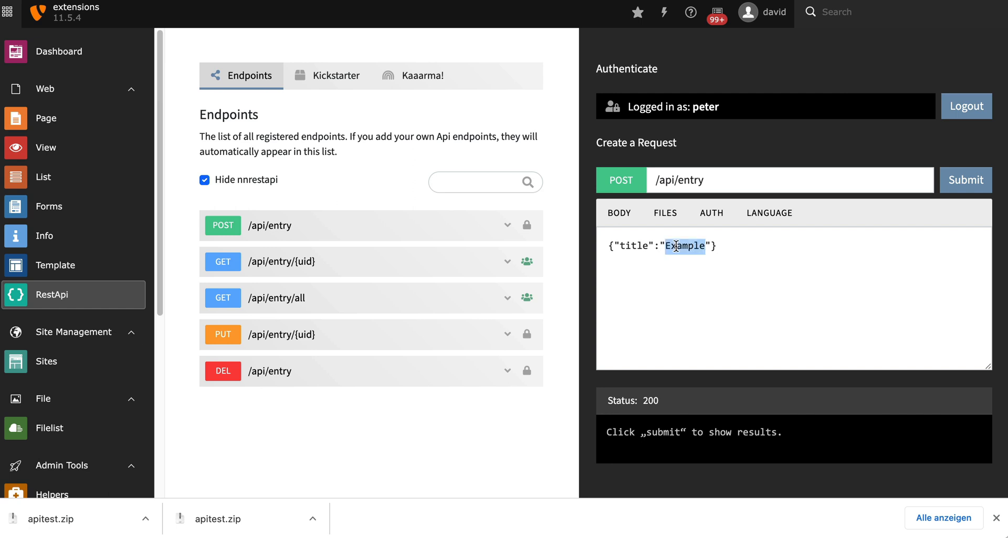
mouse_move(764, 282)
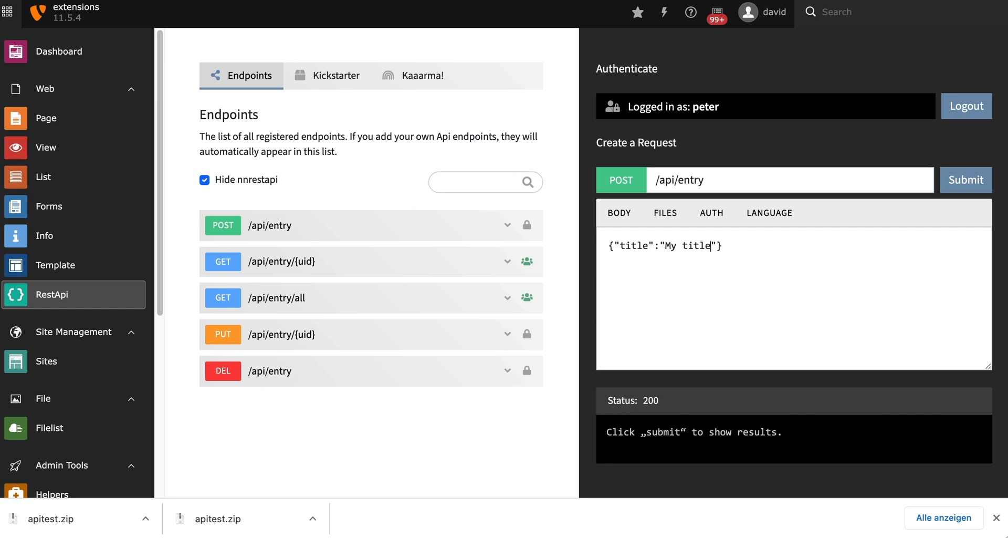
left_click(965, 179)
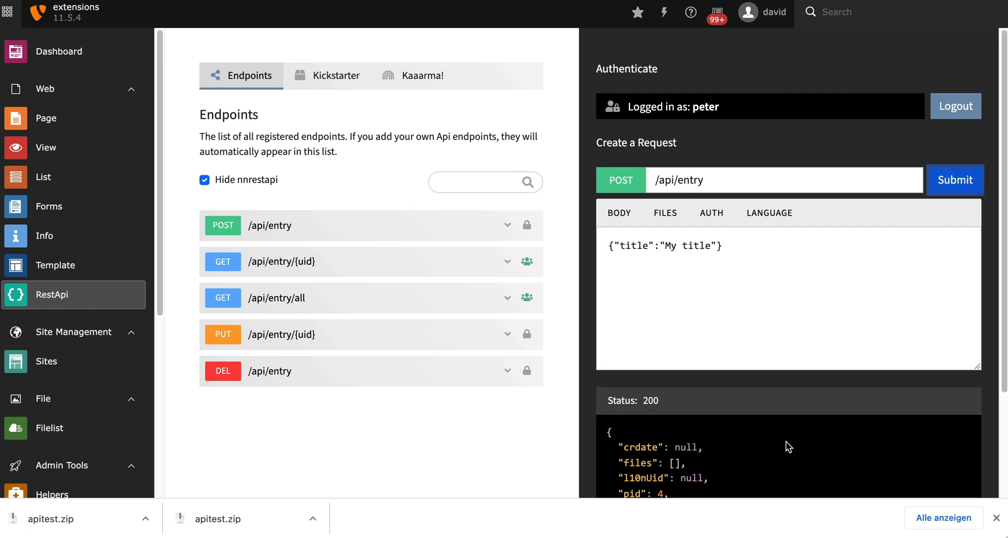
scroll("down", 3)
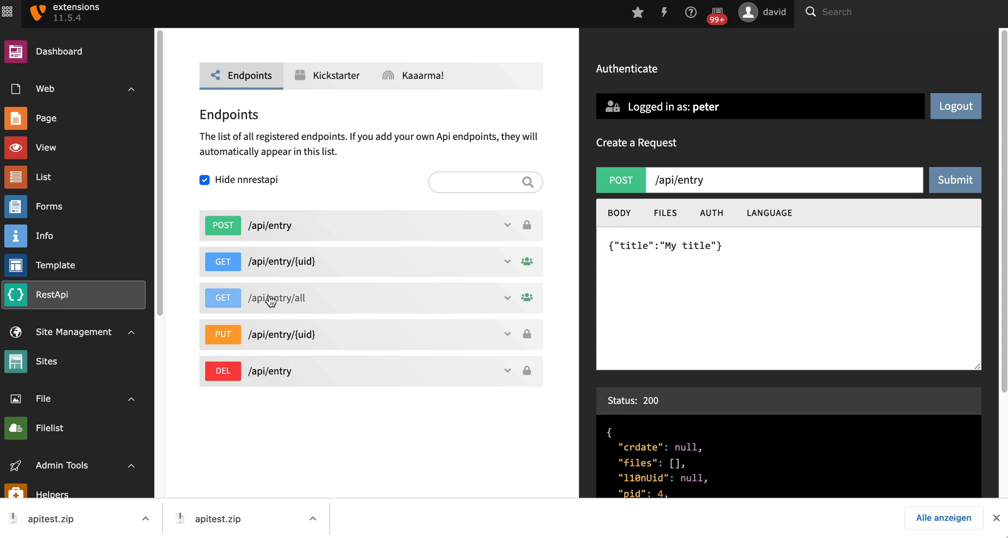
- Retrieve entry 1 via GET /api/entry/1 and review the returned record's uid
left_click(281, 261)
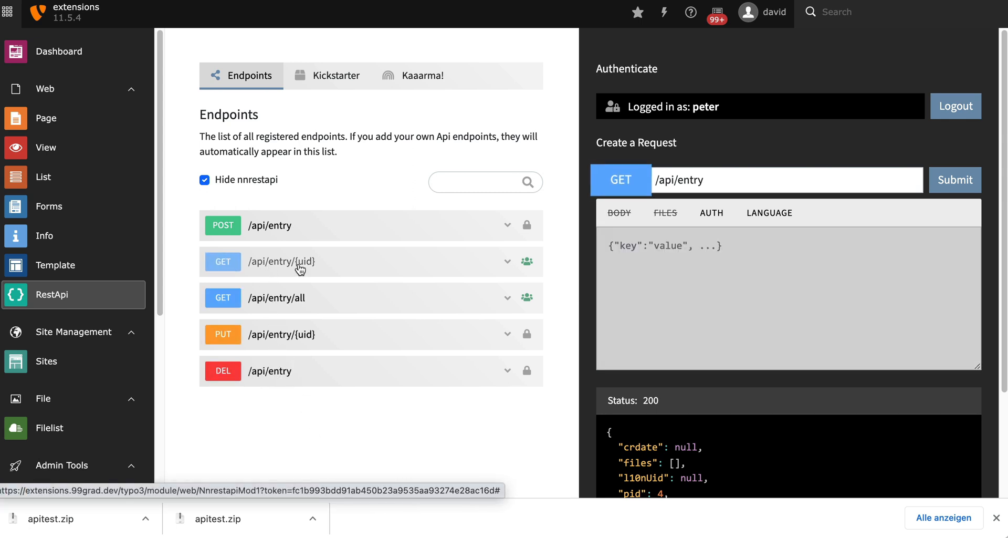
left_click(794, 179)
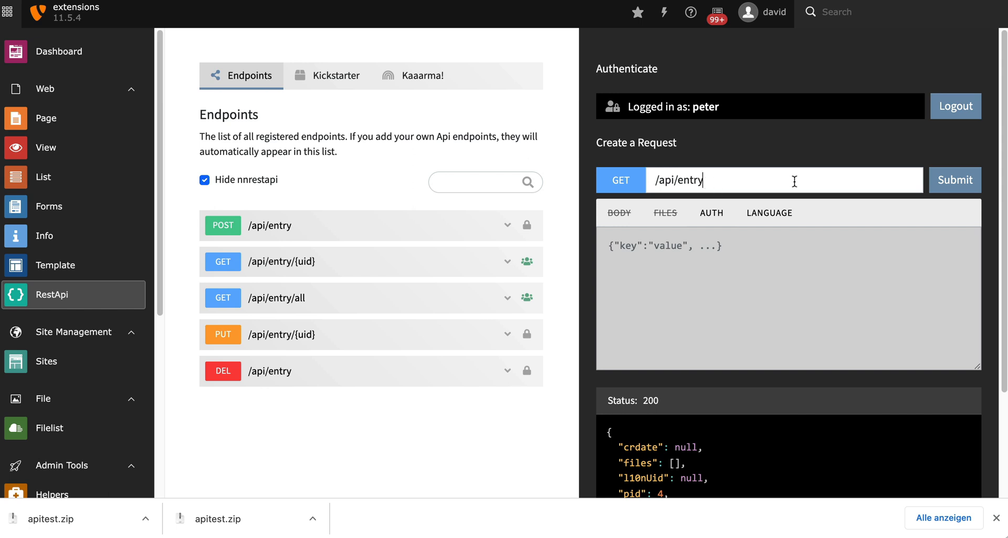
type("/1")
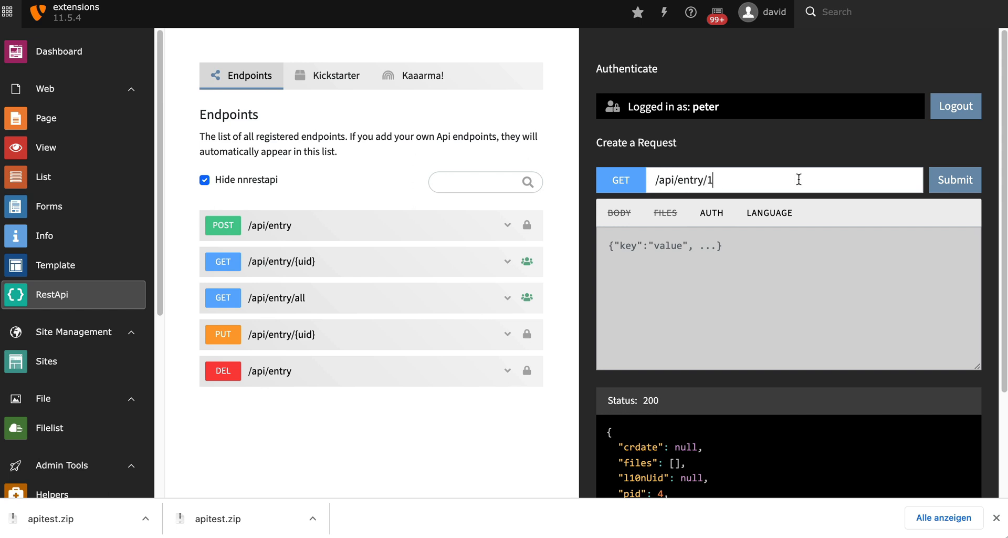
double_click(711, 180)
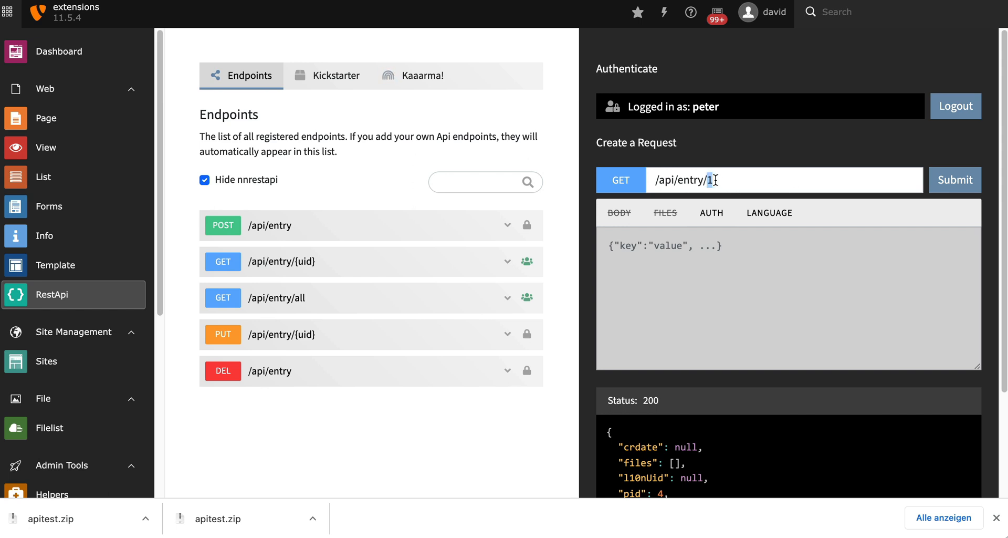
left_click(956, 179)
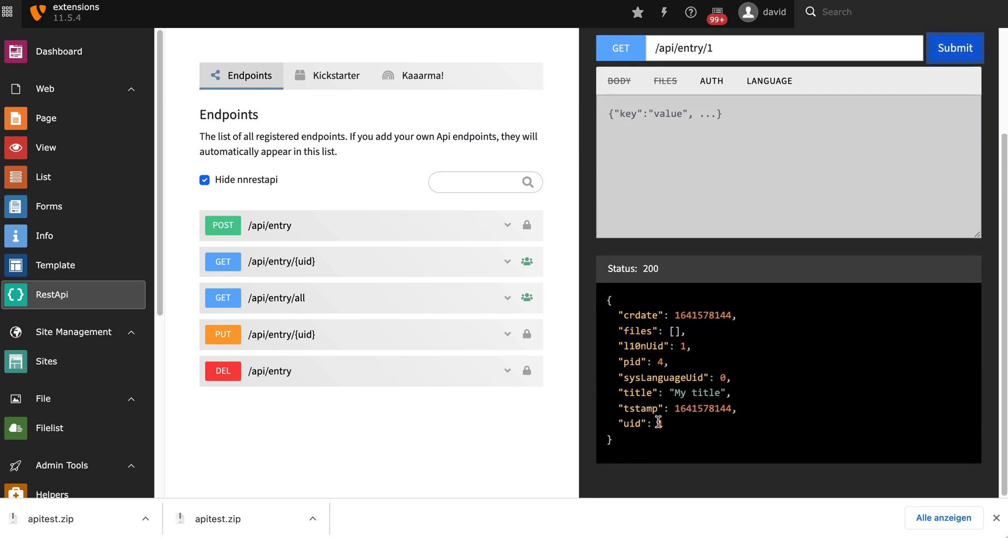
double_click(696, 392)
type("{\"title\":\"YEA\"}")
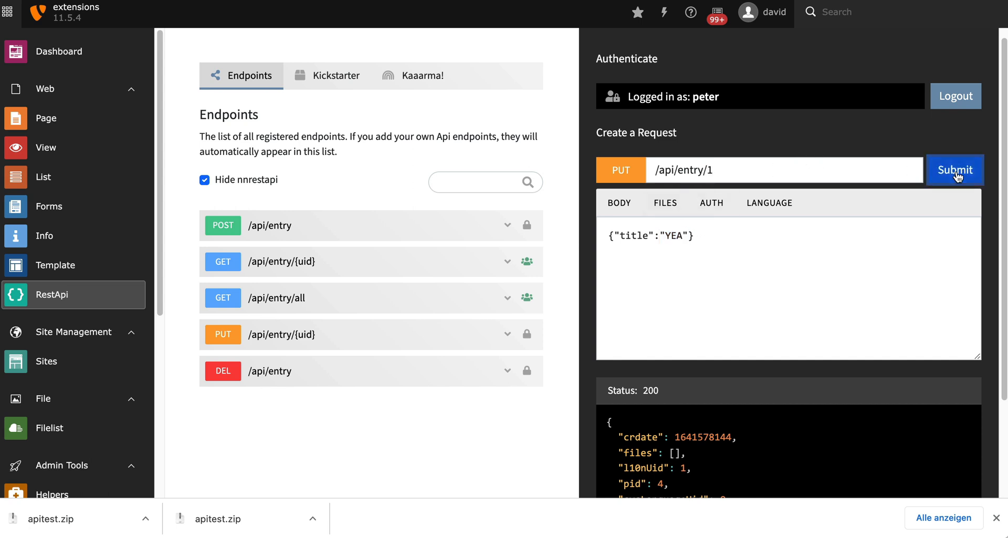
scroll("down", 3)
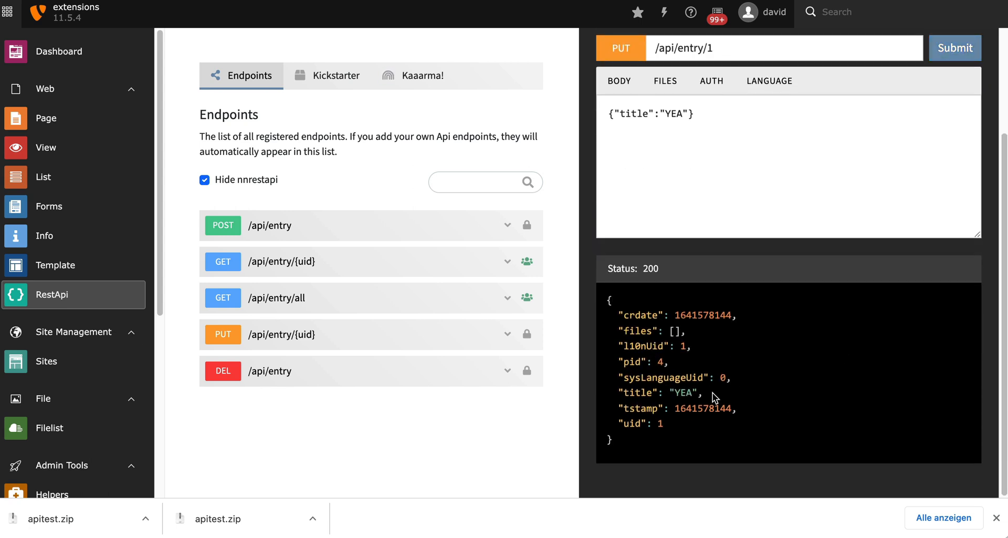
mouse_move(277, 380)
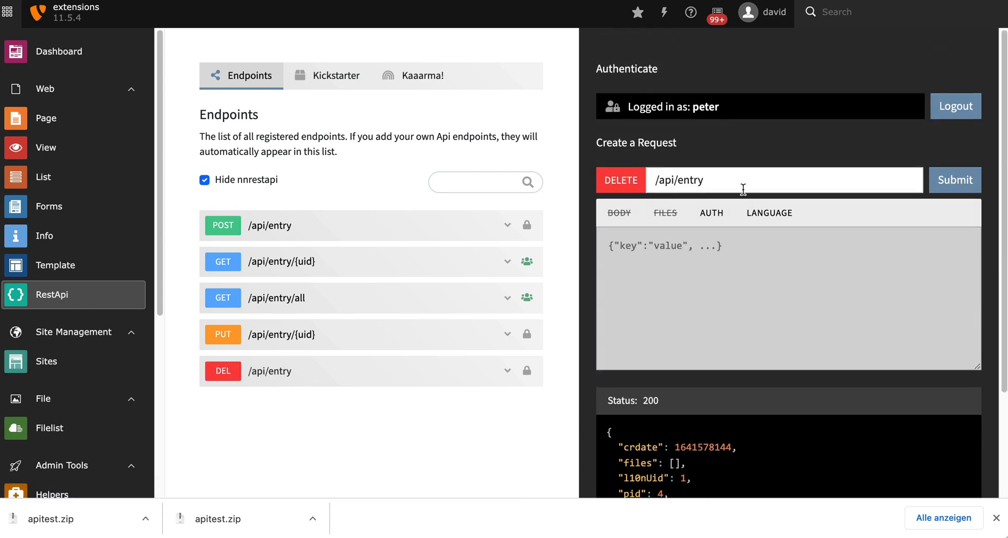
- Submit DELETE to /api/entry/1, getting status 200 with an empty array
type("/1")
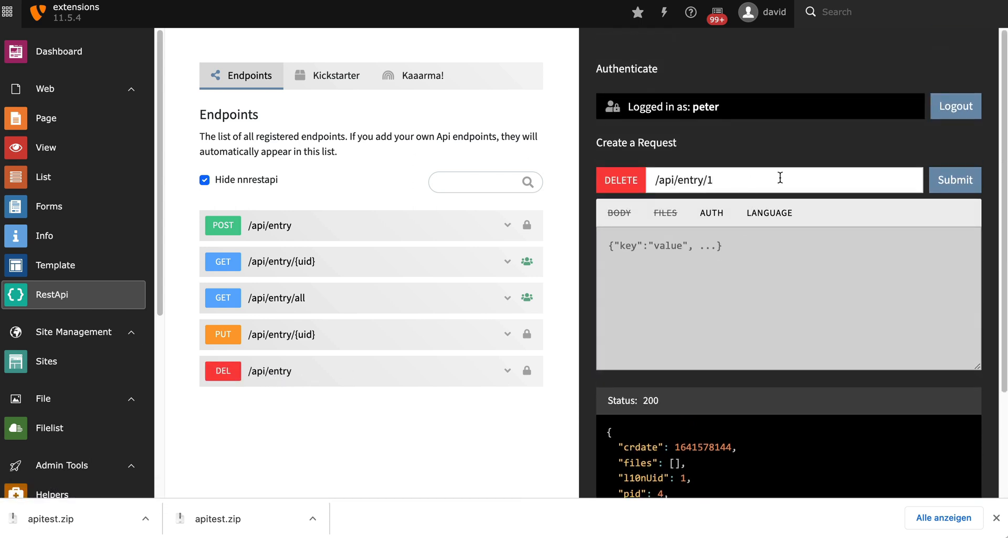
left_click(955, 180)
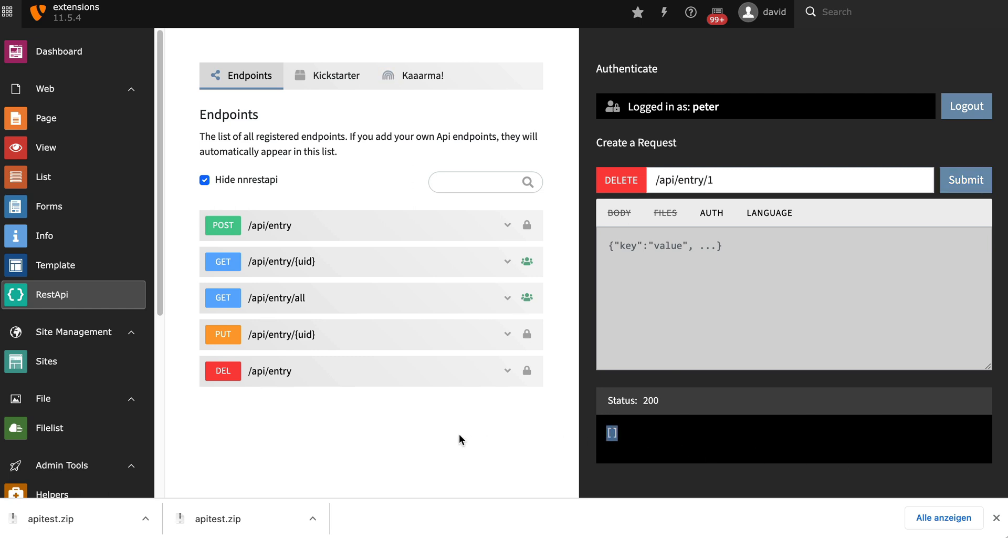
mouse_move(463, 435)
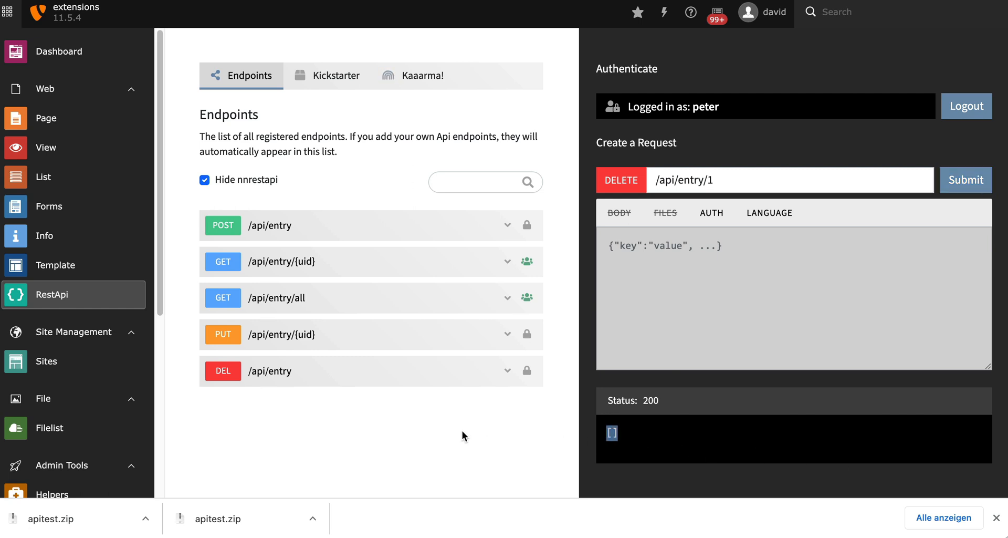
mouse_move(375, 455)
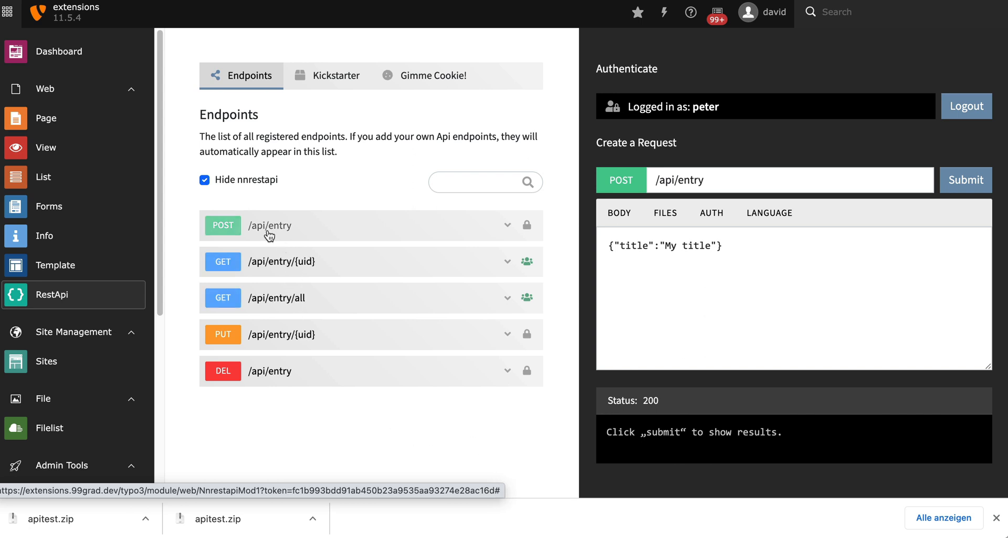
mouse_move(682, 221)
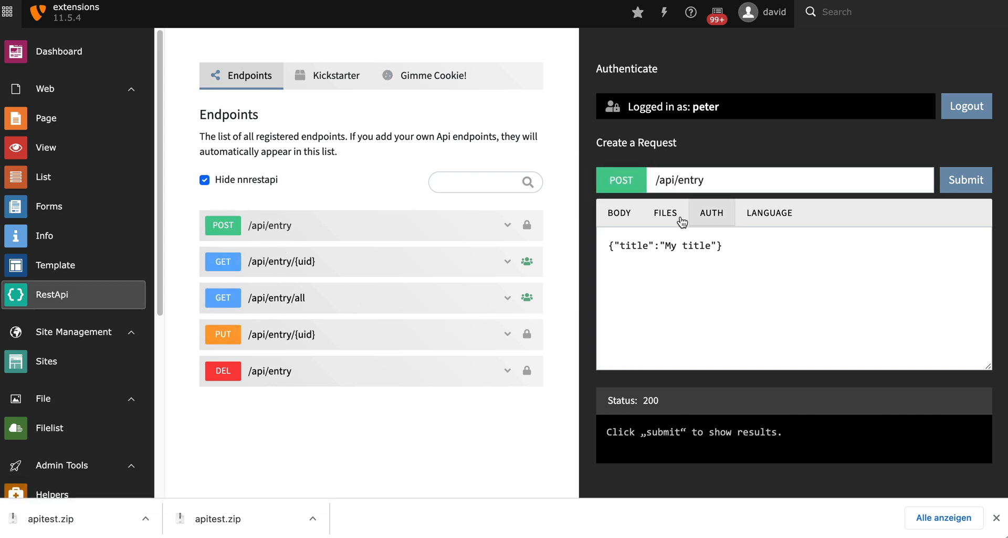
- Attach label.gif as the request's upload file
left_click(665, 213)
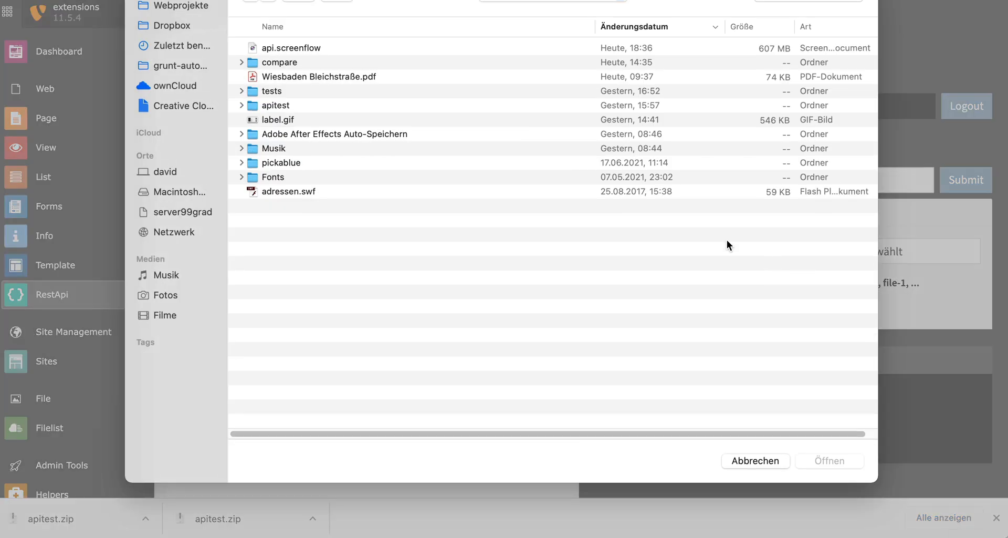
left_click(275, 119)
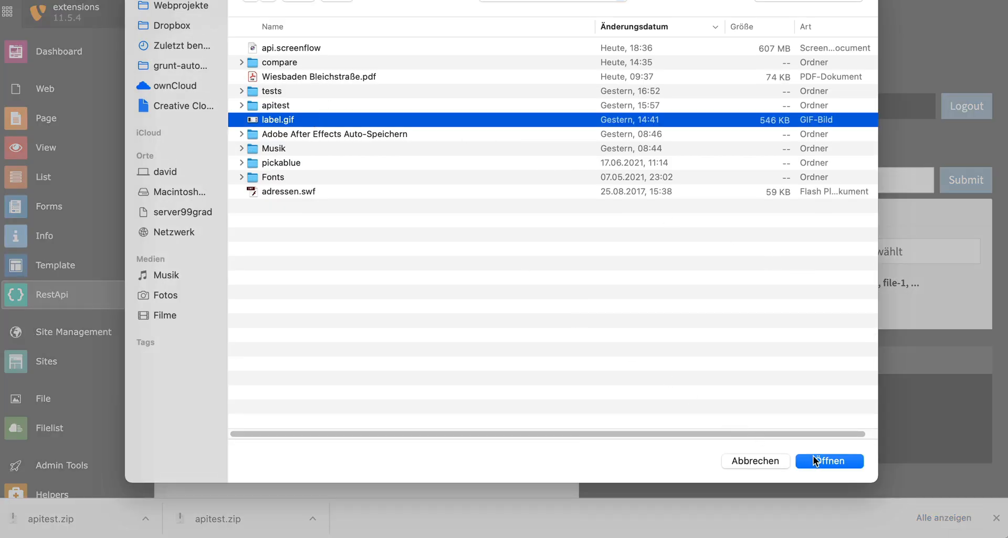
left_click(830, 461)
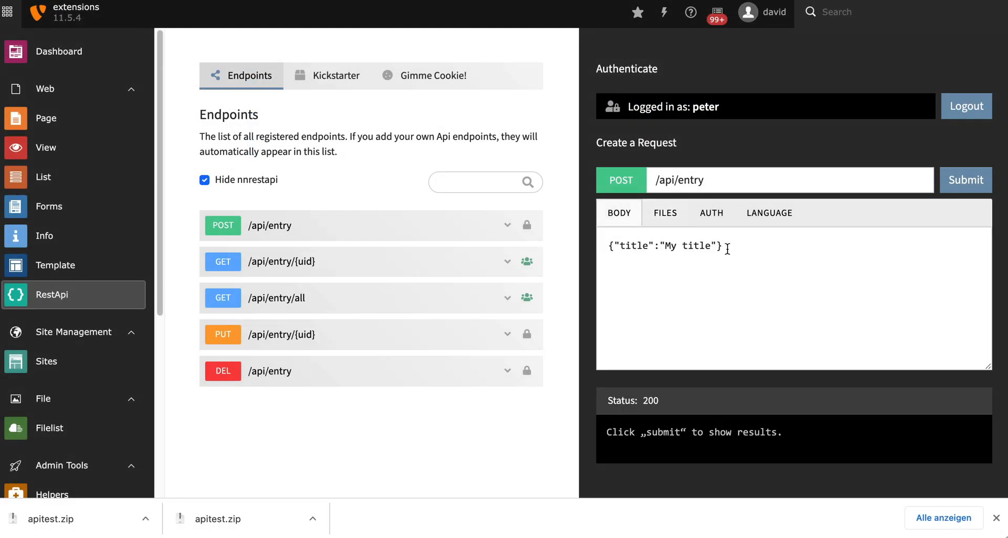
- Add "files":["UPLOAD:/file-0"] to the body and submit, storing fileadmin/apitest/label-02.gif
type(", \"files\":[\"UPLOAD:/file-0")
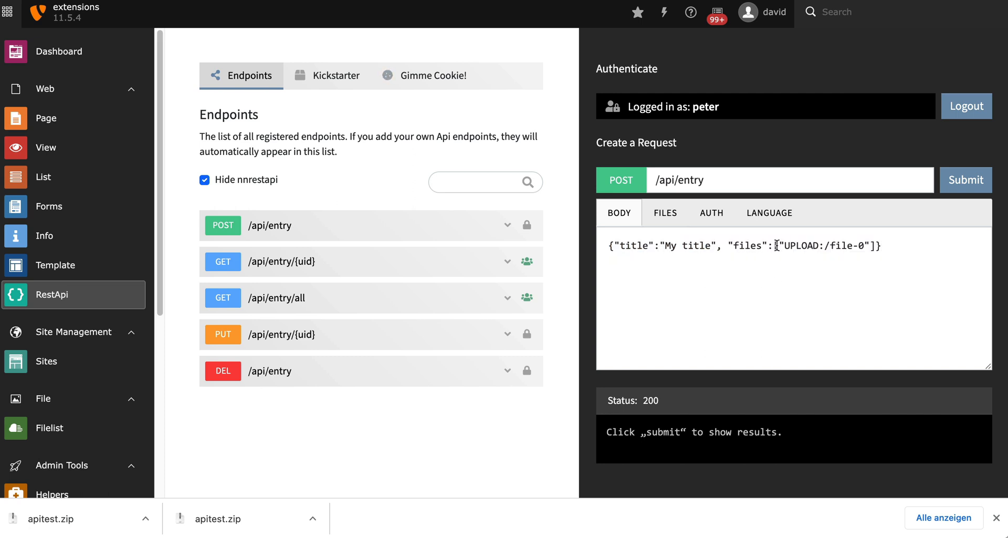
left_click_drag(785, 245, 862, 250)
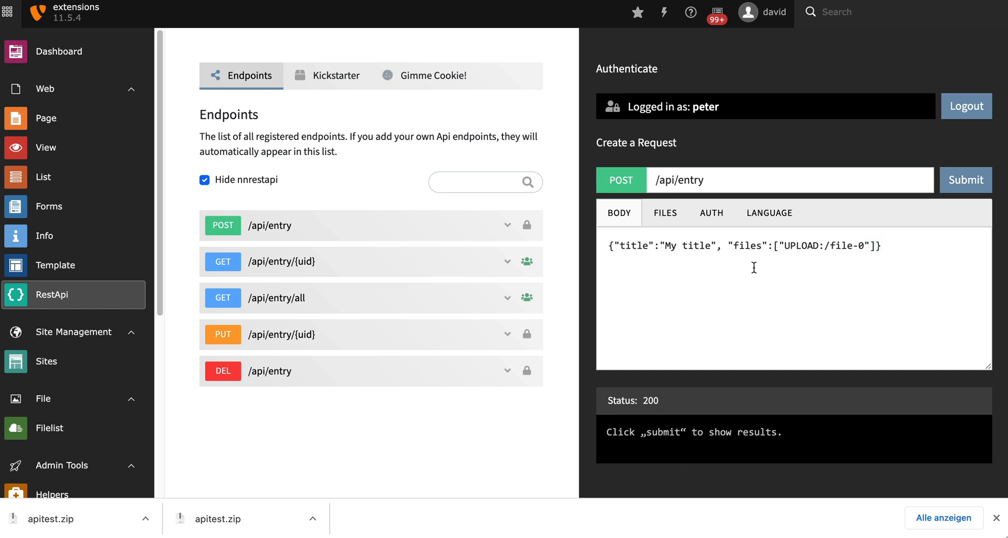
left_click(966, 180)
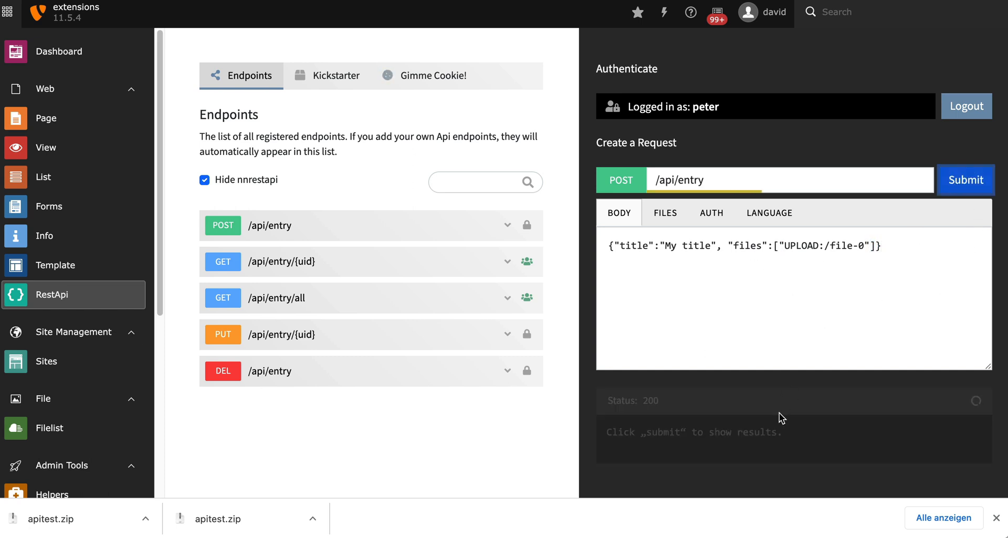
mouse_move(797, 456)
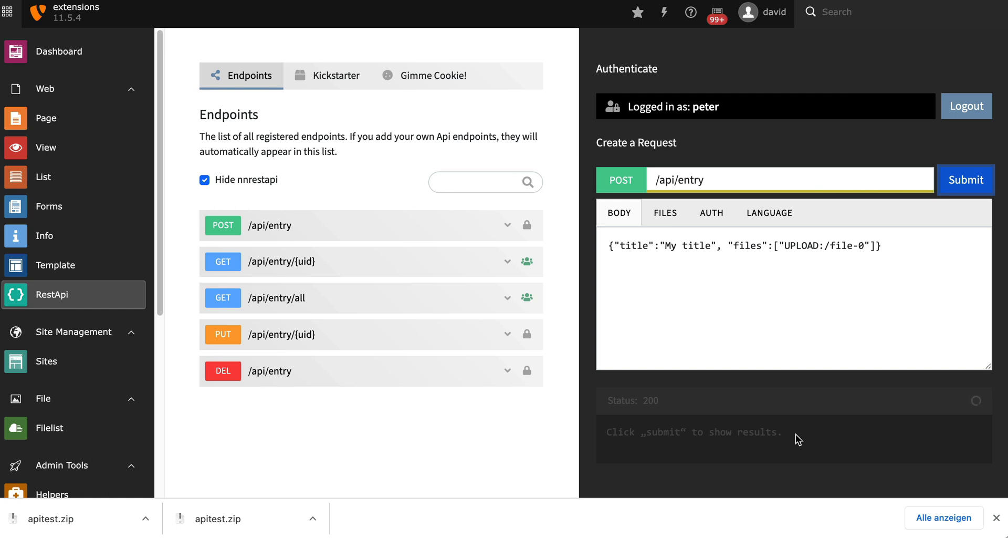
left_click(968, 179)
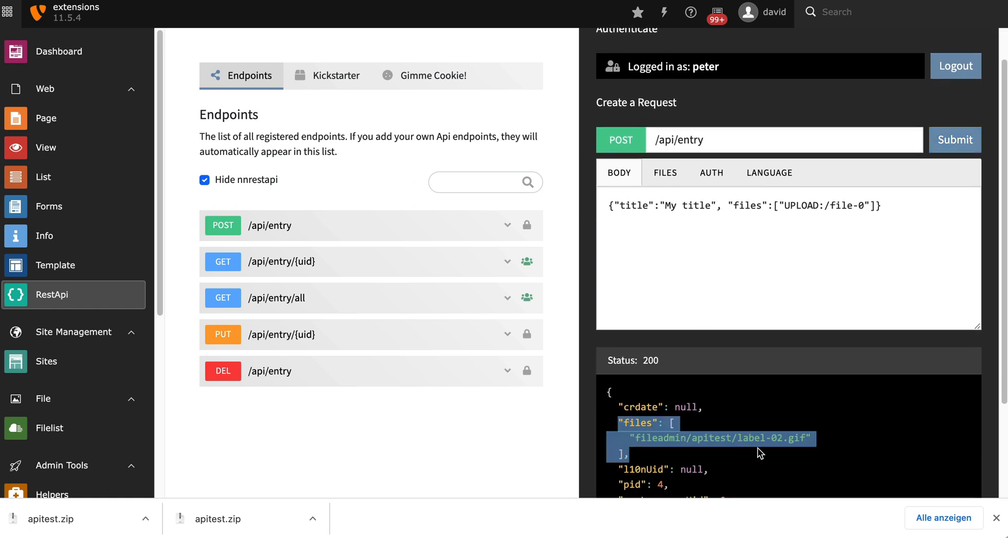
mouse_move(658, 457)
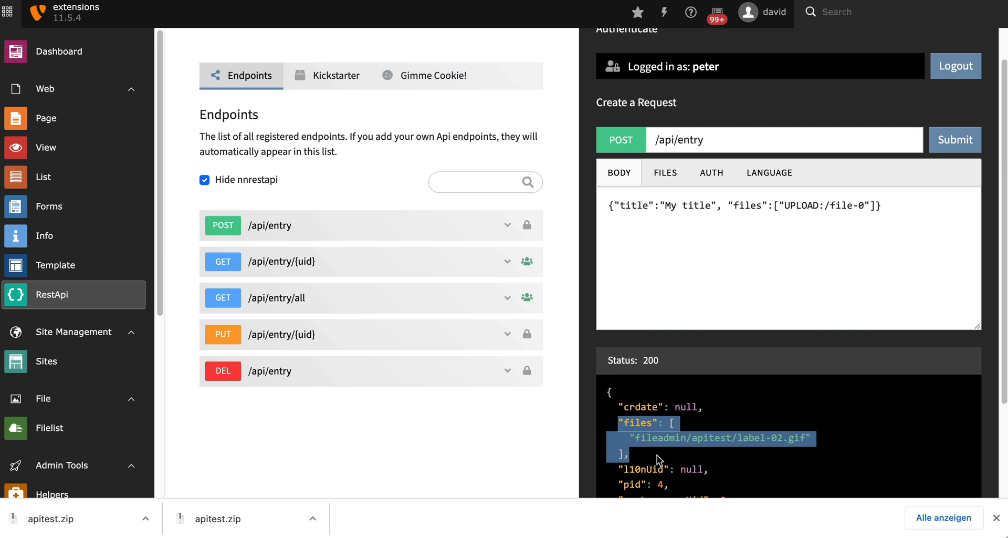
- Open the newest My title record on the api data page and check its label-02.gif file reference
left_click(44, 176)
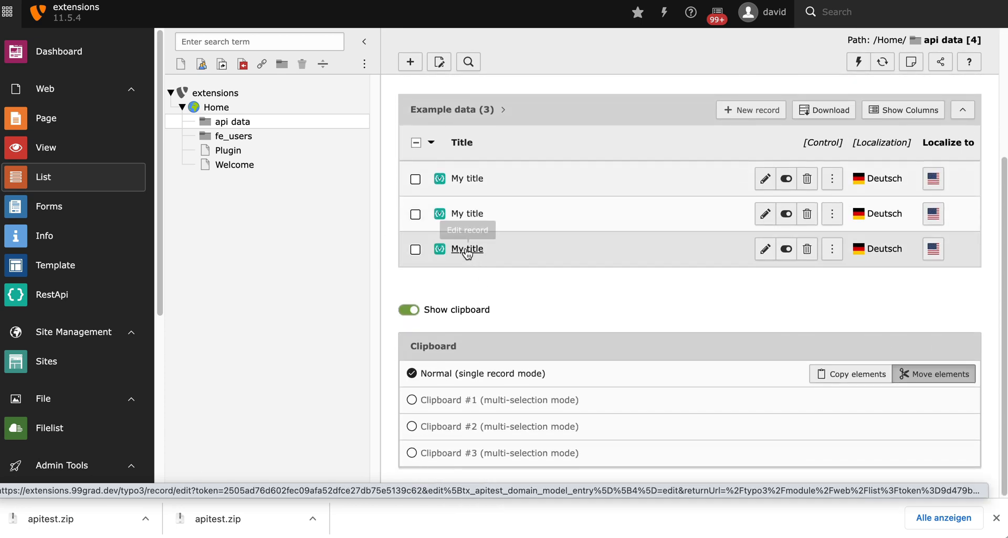
mouse_move(468, 253)
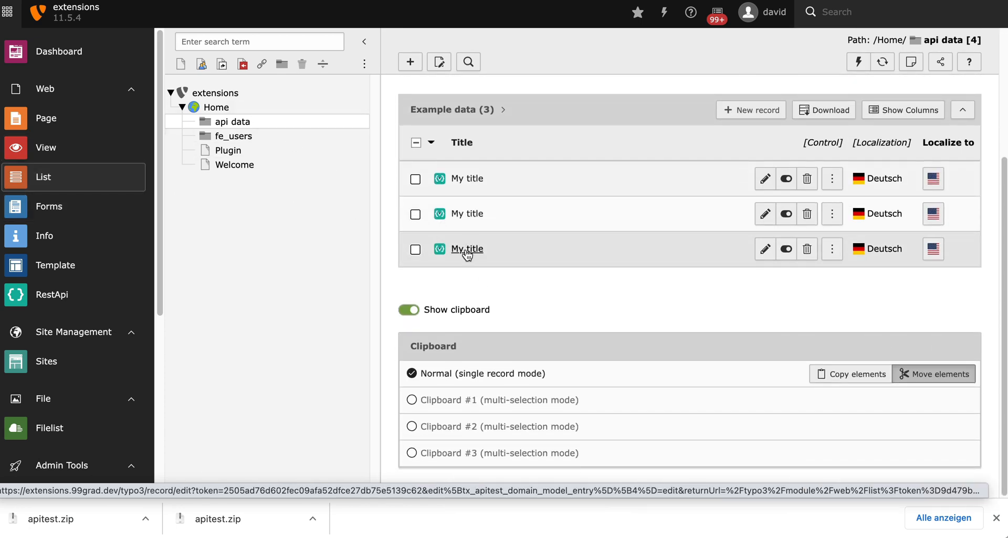
left_click(467, 249)
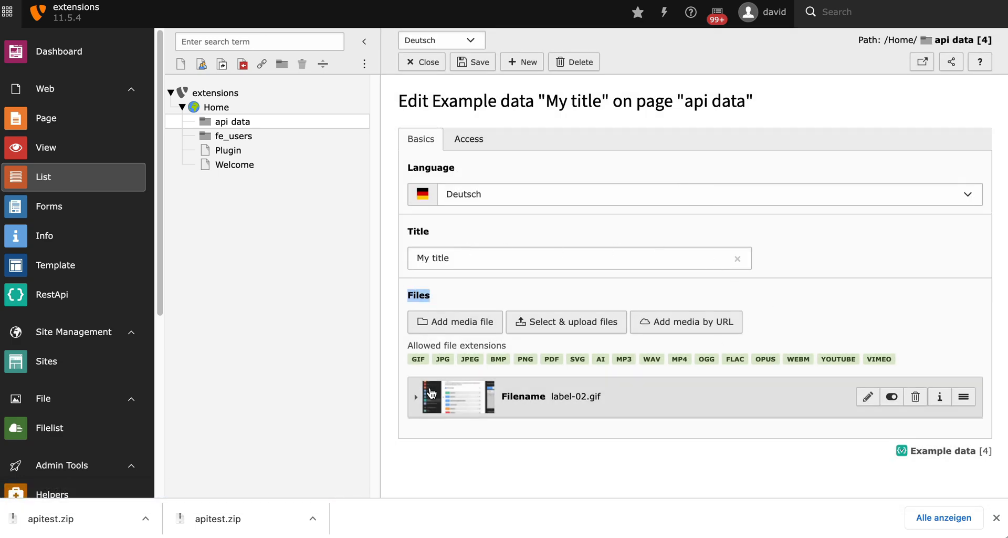
left_click(416, 397)
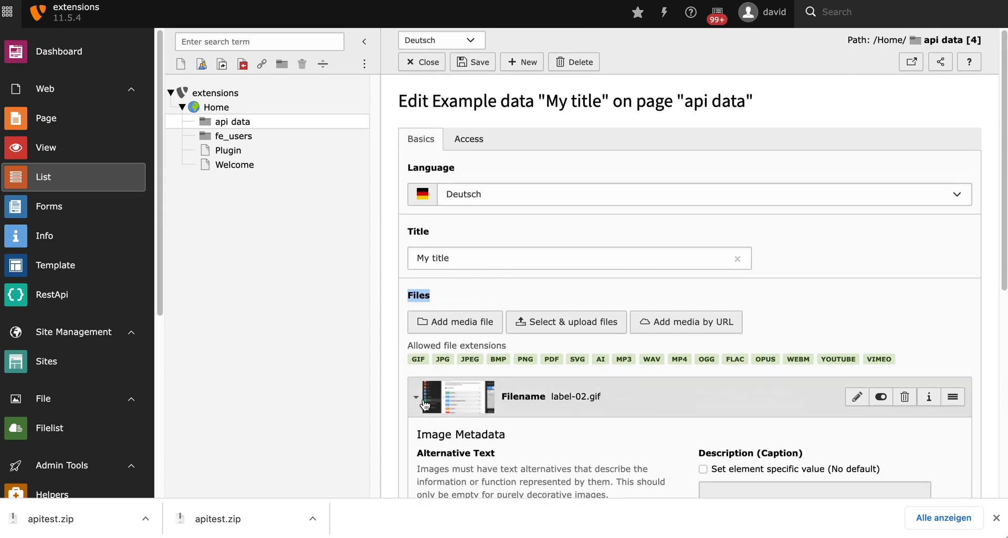
left_click(416, 397)
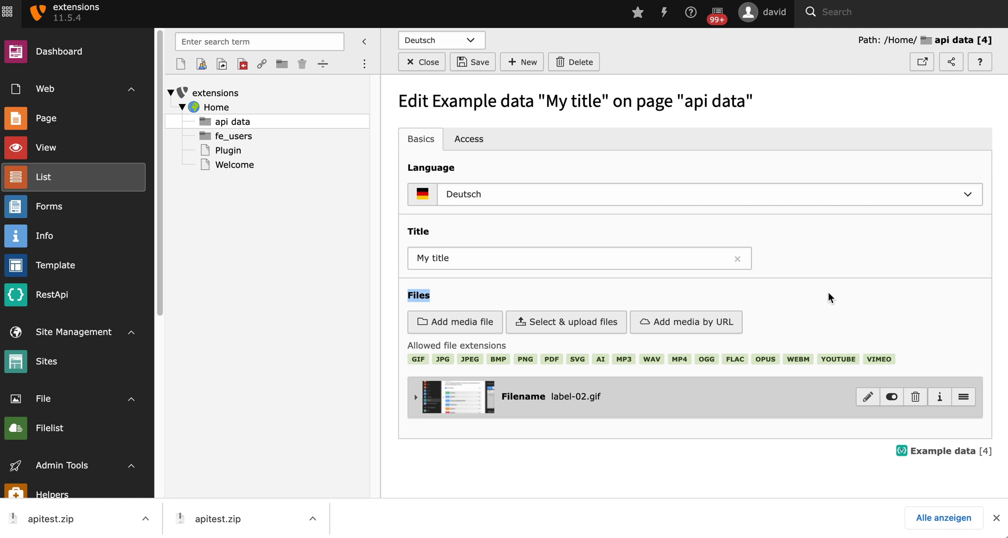
mouse_move(833, 295)
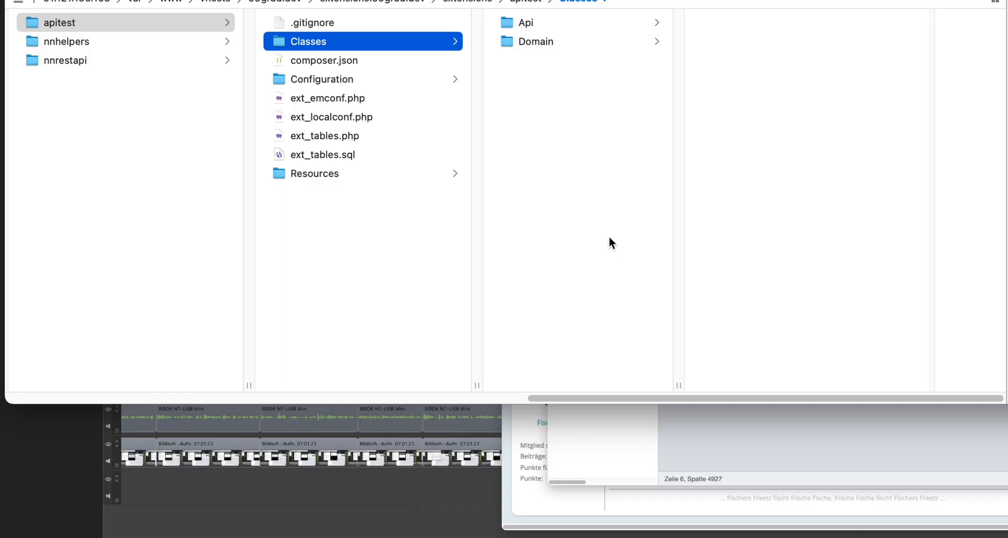
- Open Entry.php from the apitest Classes/Api folder in a code editor
left_click(525, 22)
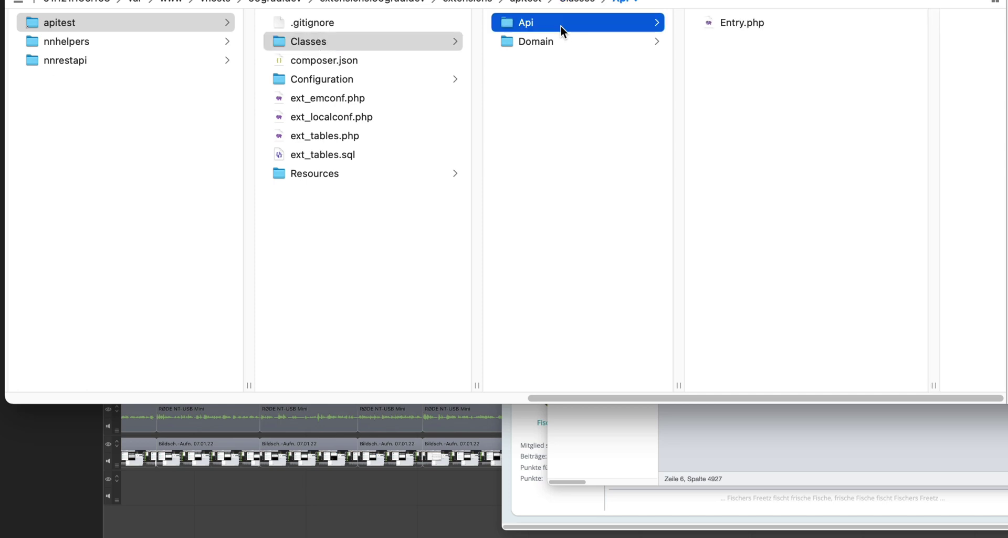
mouse_move(741, 29)
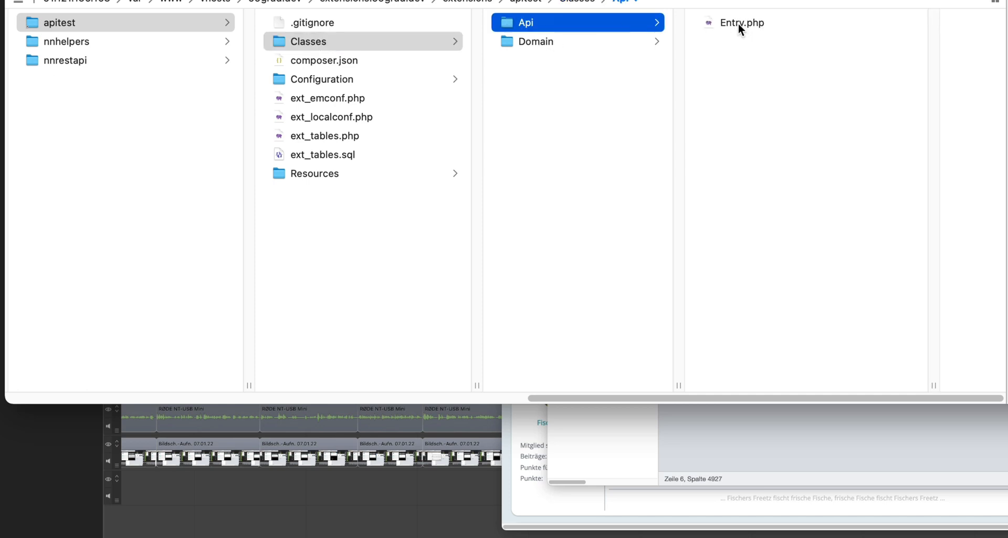
left_click(737, 23)
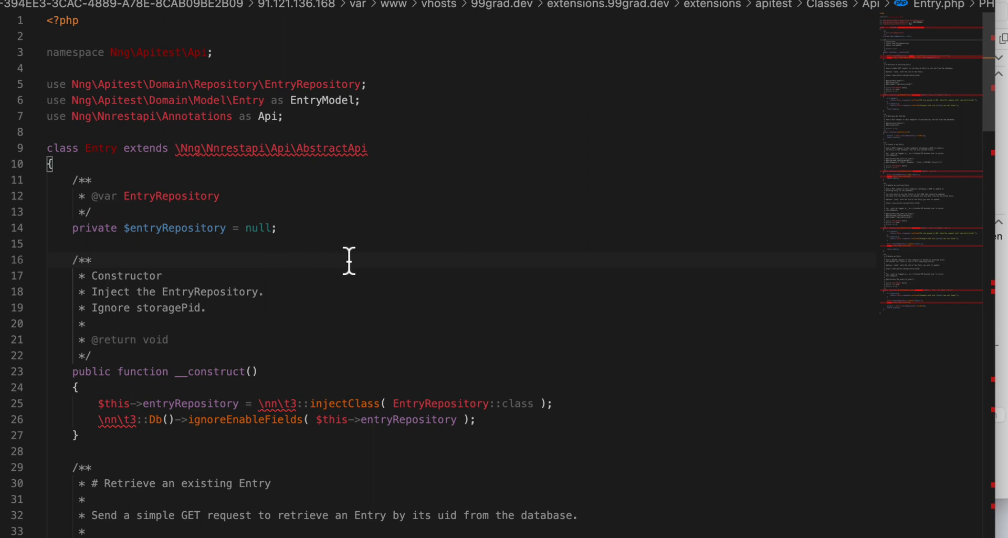
scroll("down", 3)
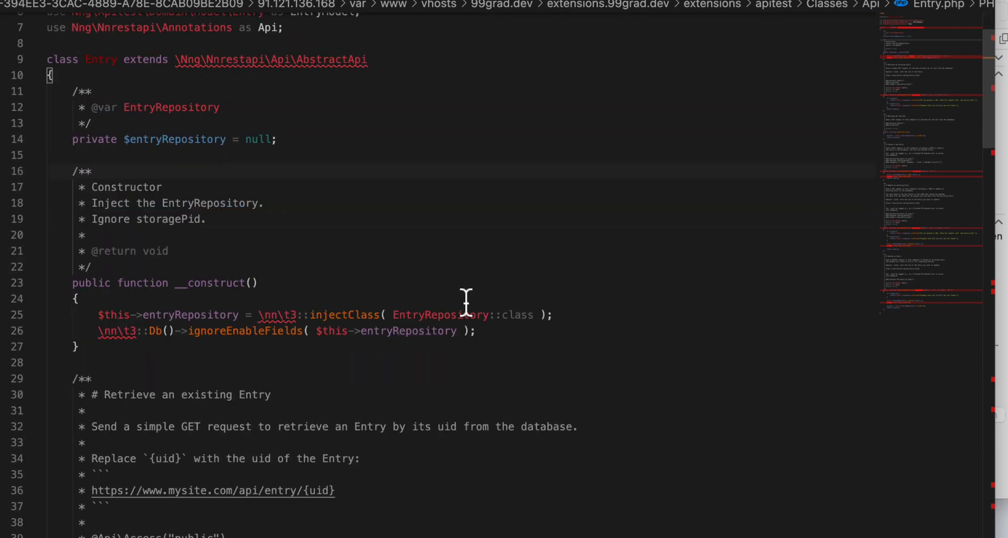
scroll("down", 3)
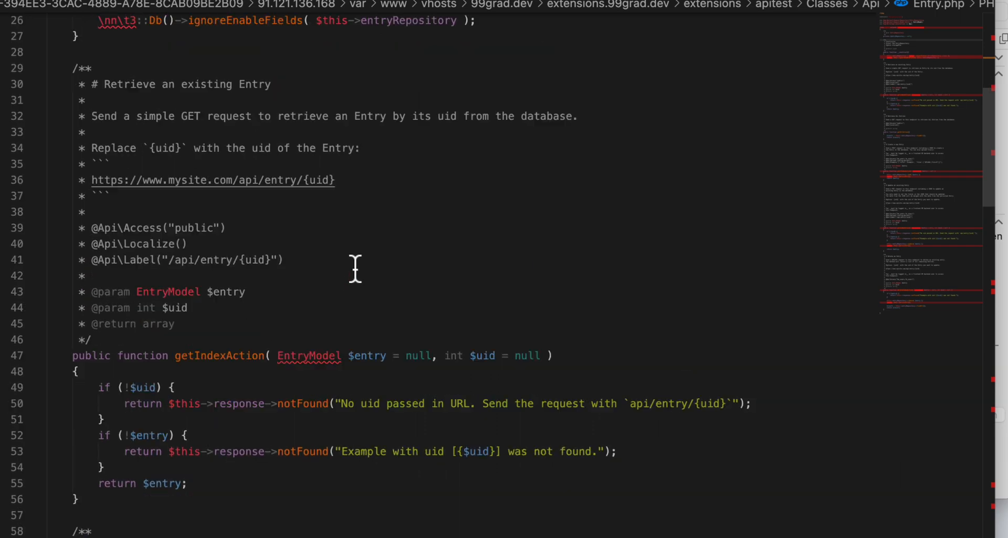
left_click(94, 227)
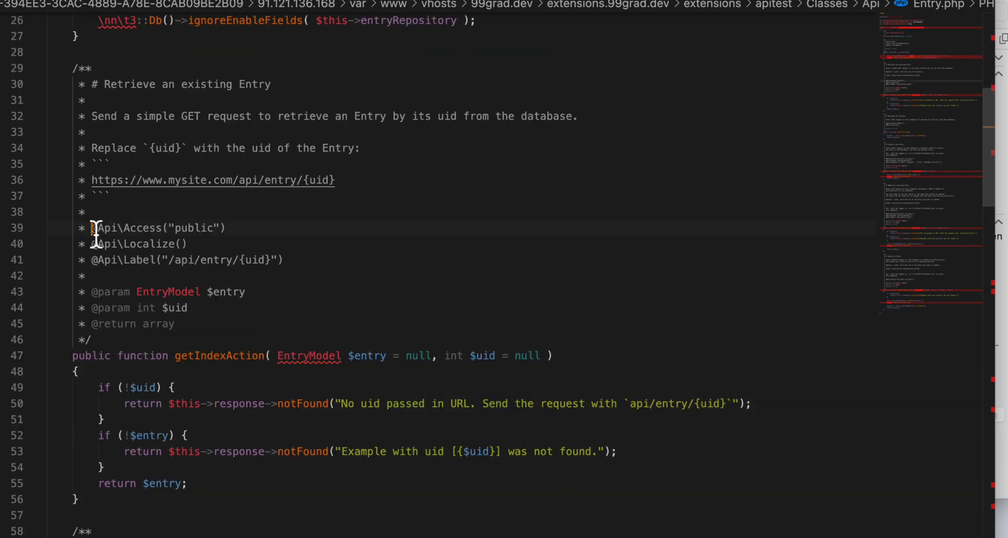
double_click(126, 227)
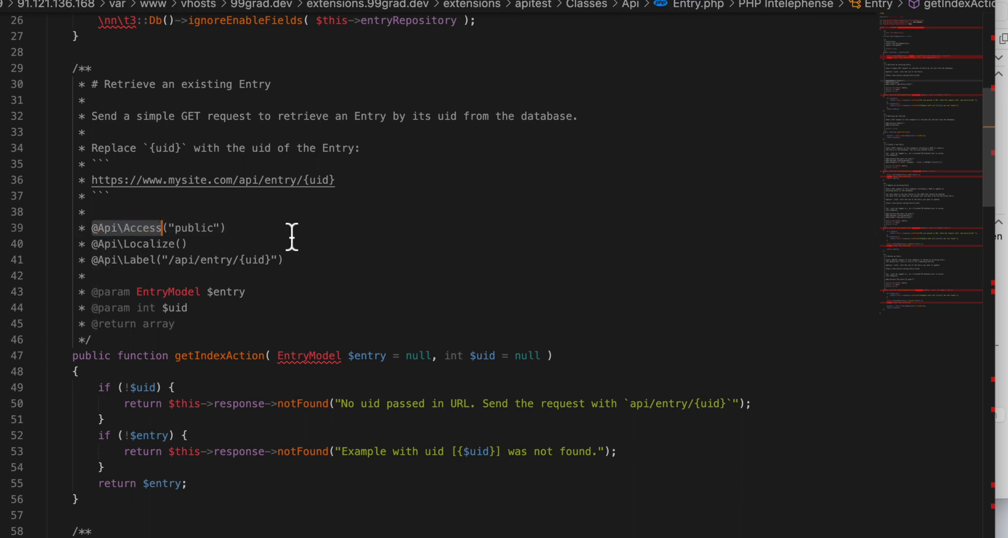
scroll("down", 3)
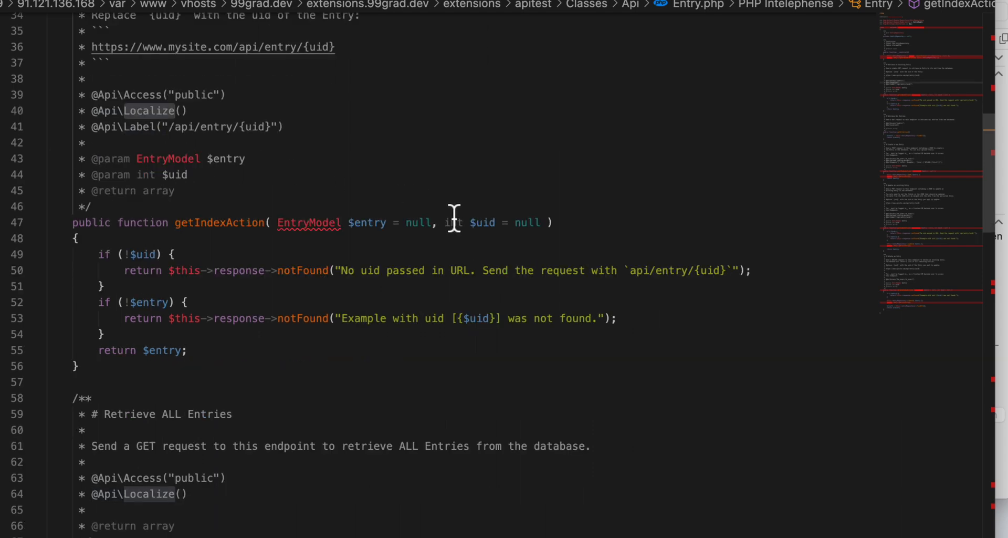
scroll("down", 3)
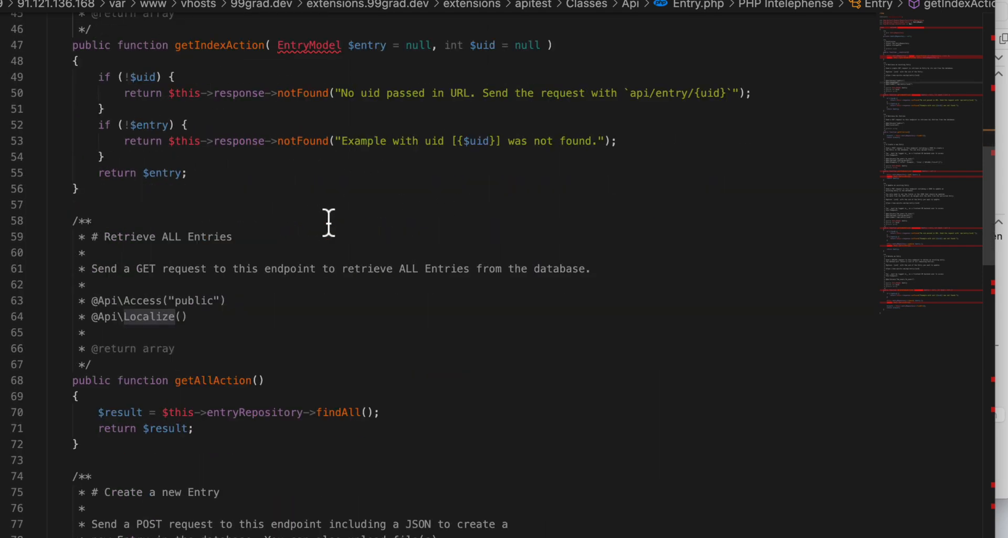
scroll("down", 3)
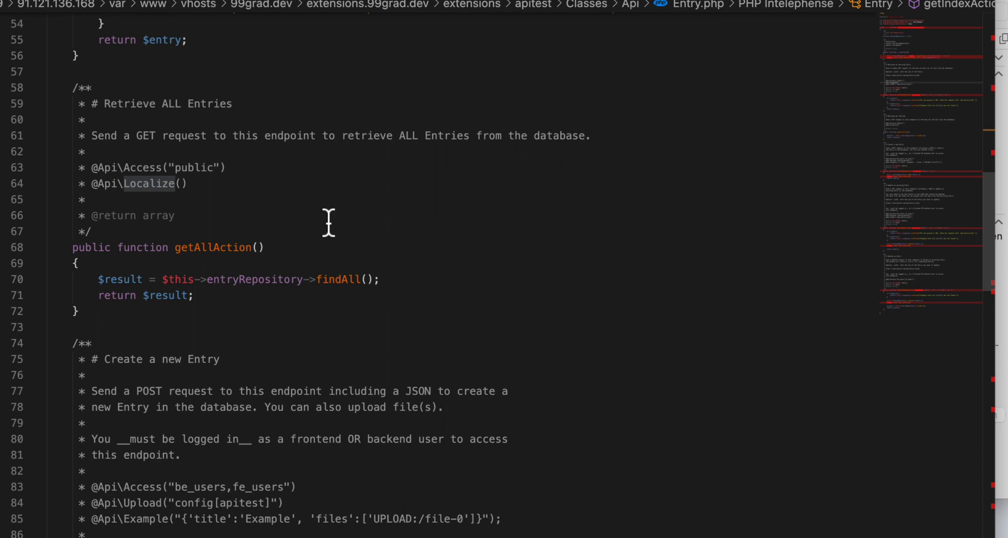
scroll("down", 3)
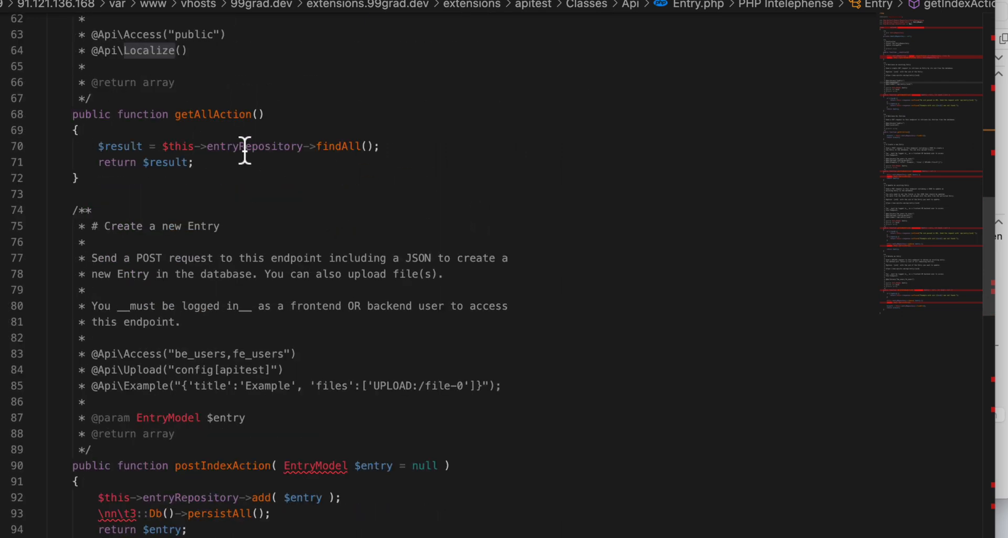
double_click(210, 115)
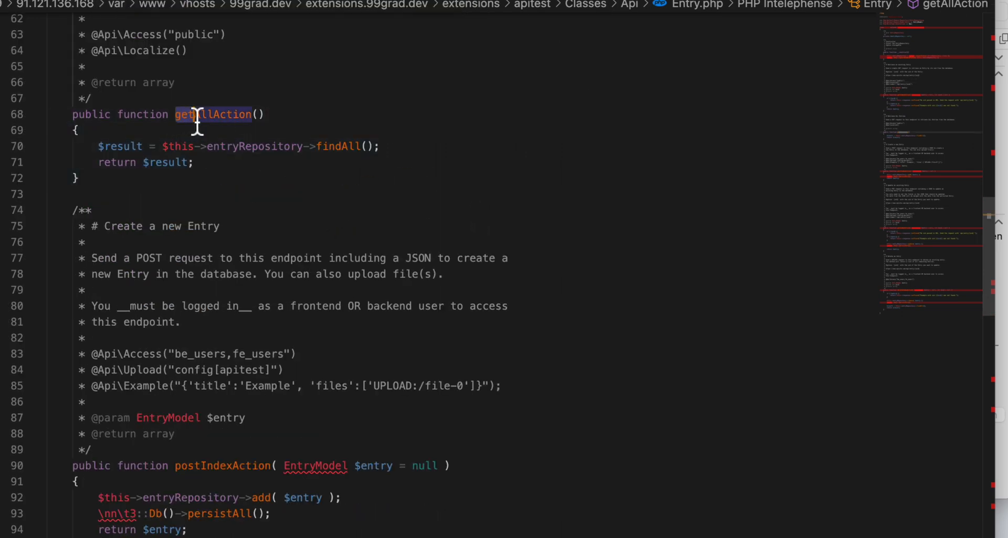
scroll("down", 3)
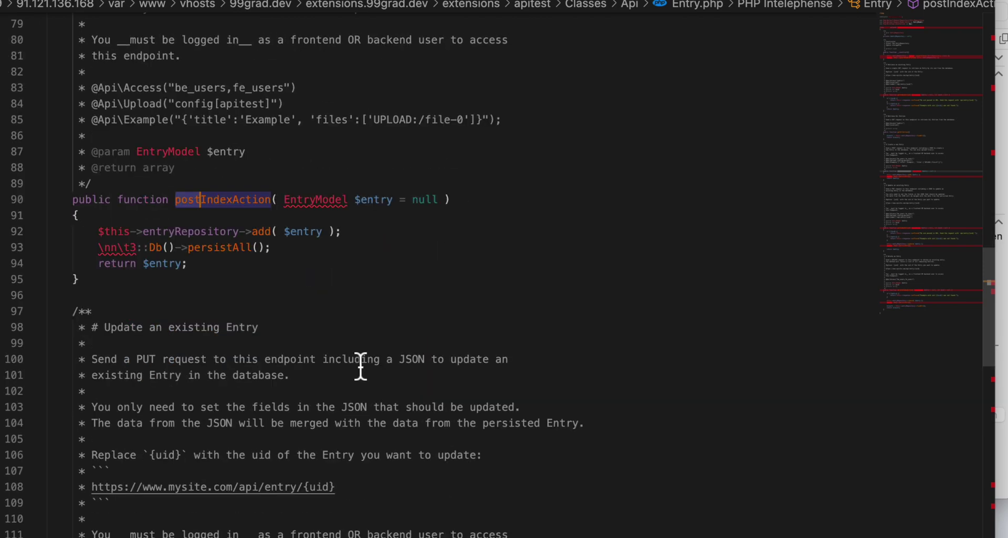
scroll("down", 3)
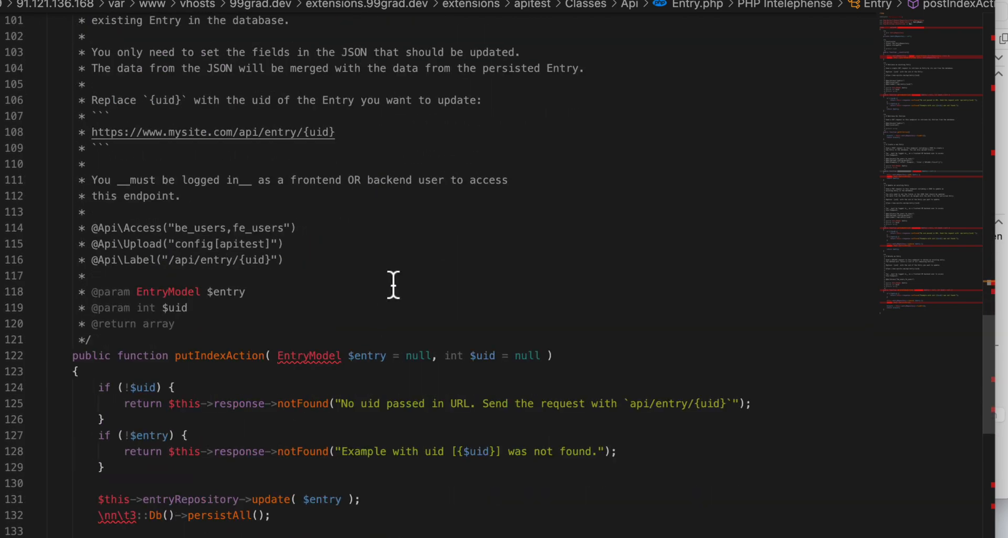